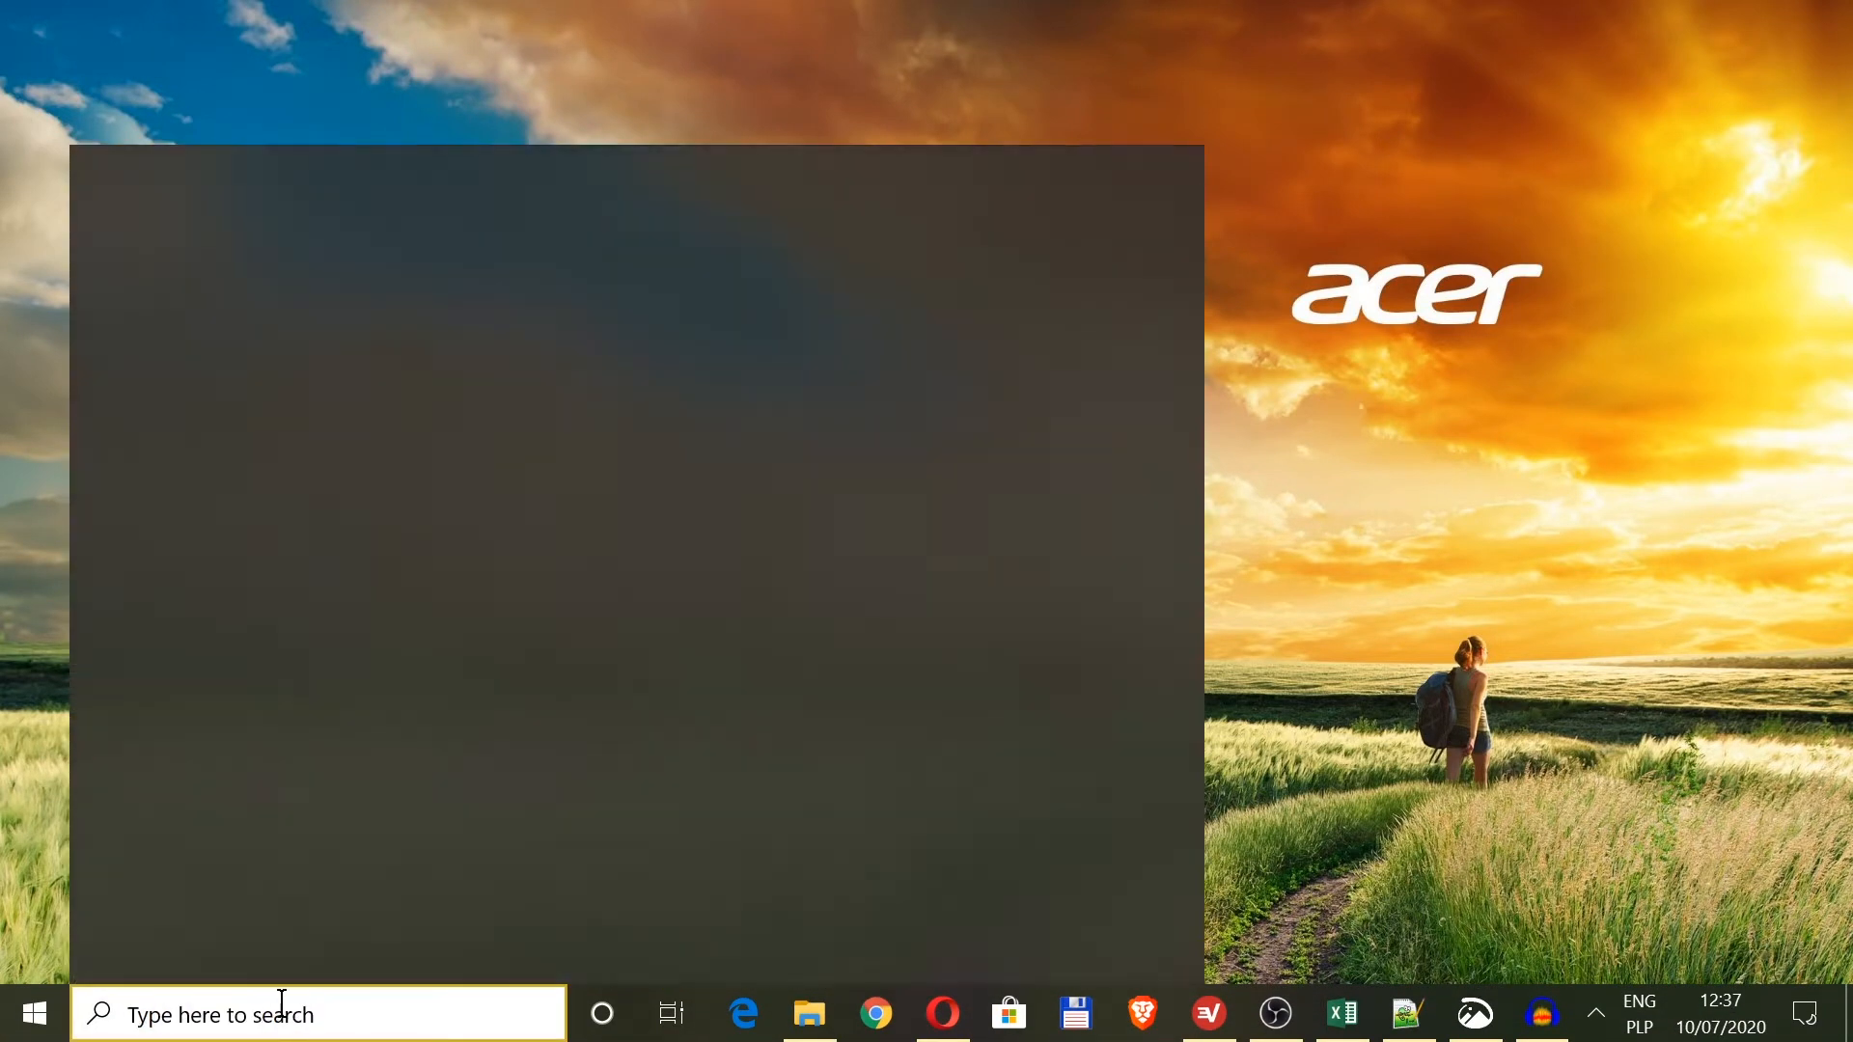
- Search "taskbar" and open the Taskbar settings best match
{"action": "type", "text": "taskba"}
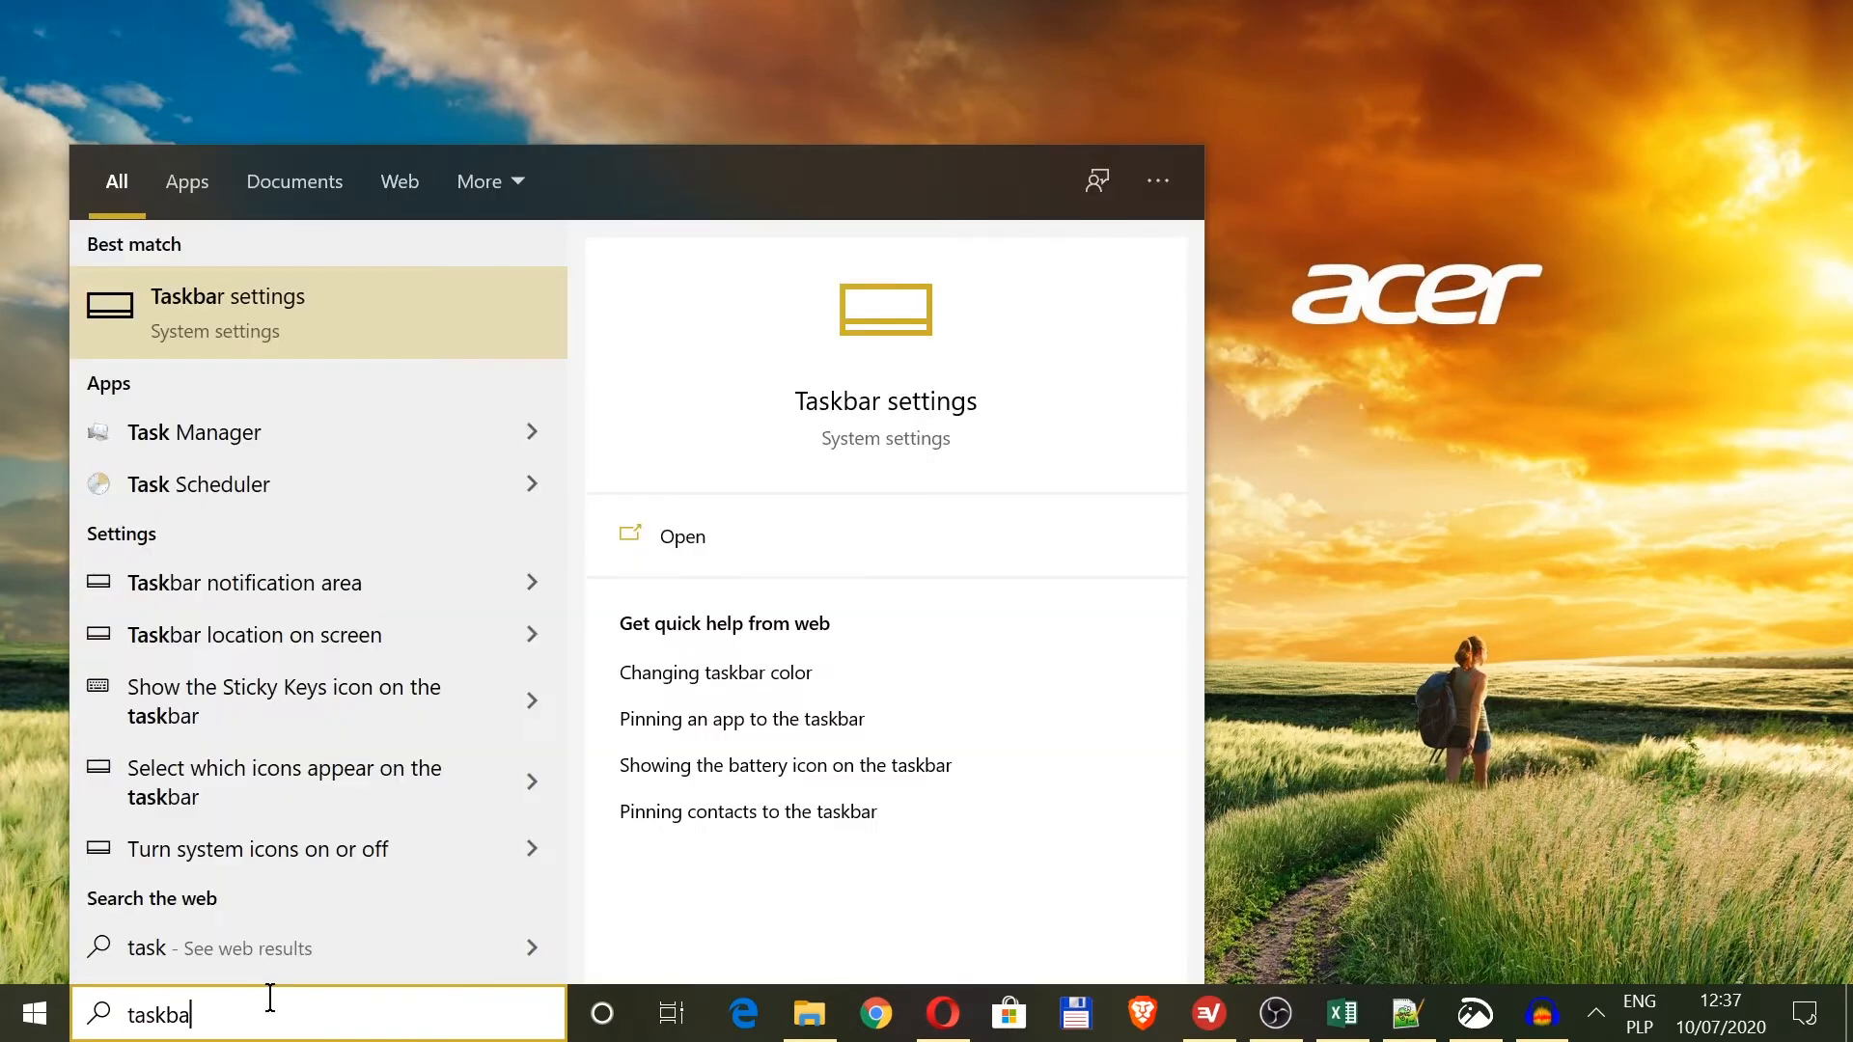
{"action": "type", "text": "r"}
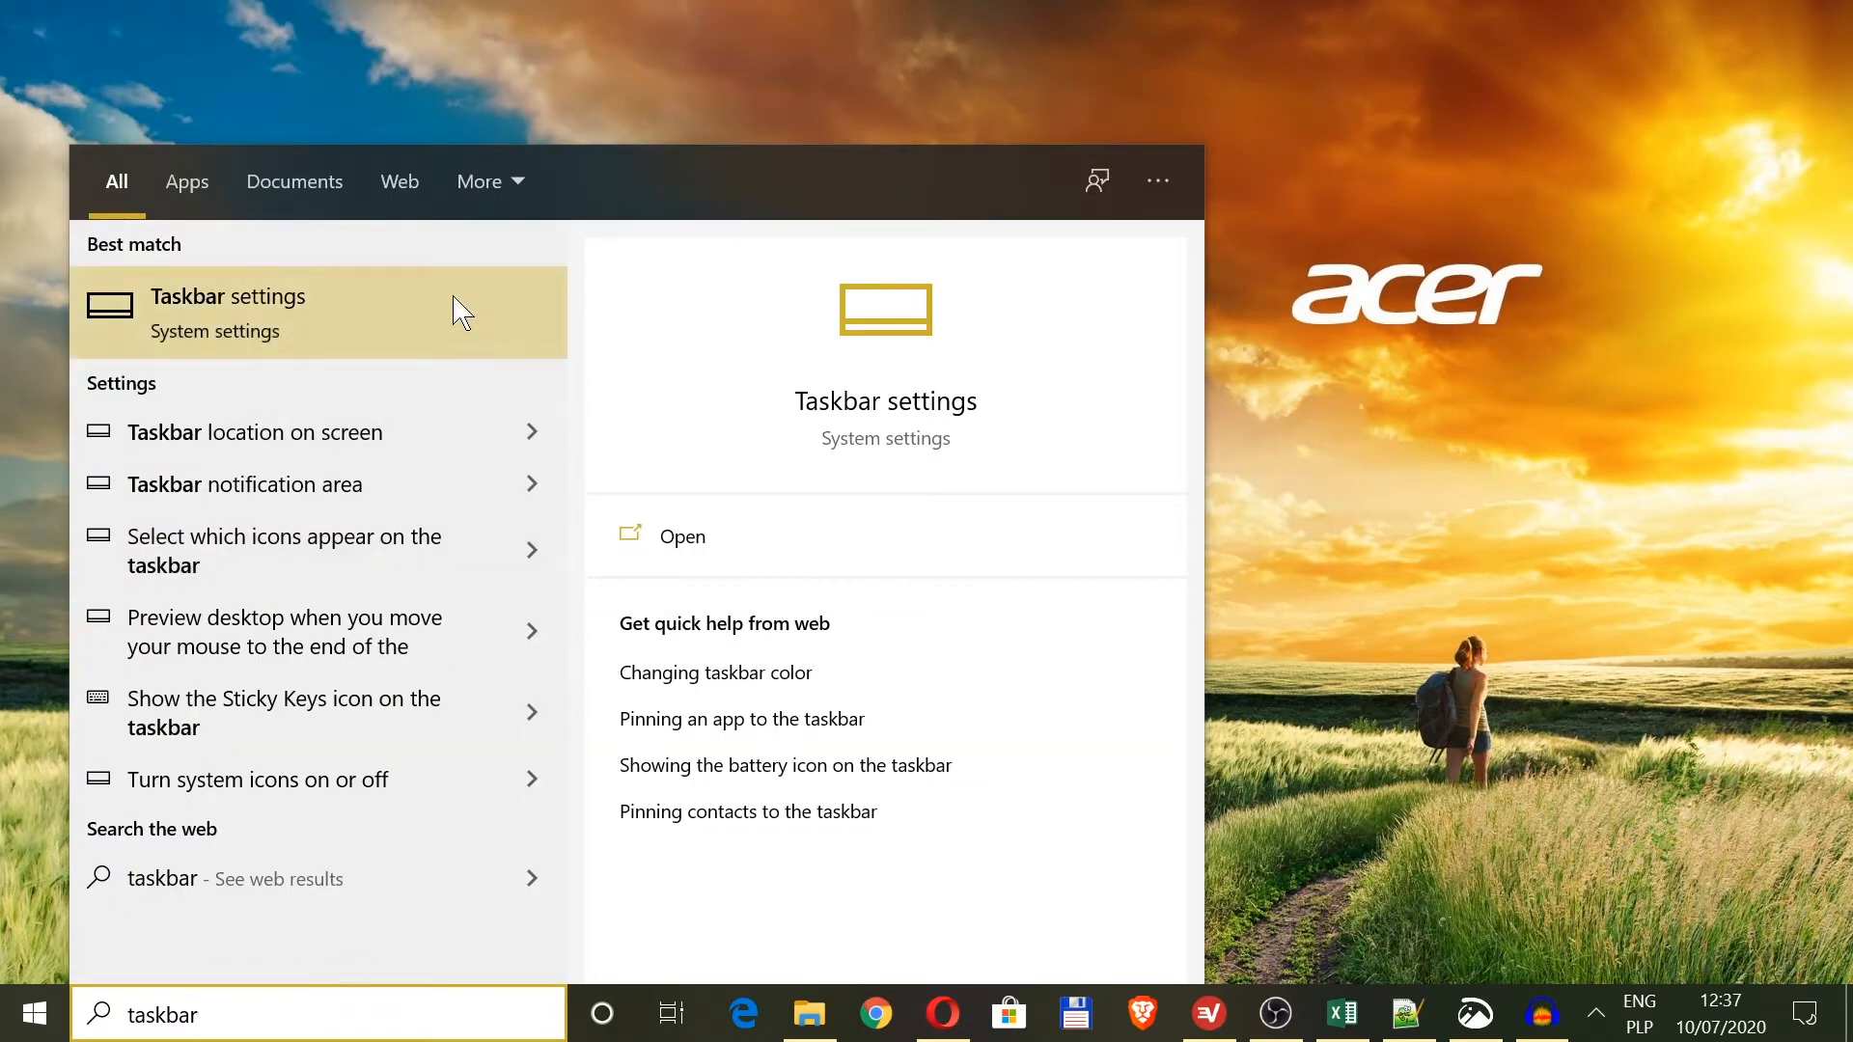
{"action": "mouse_move", "coordinate": [251, 318]}
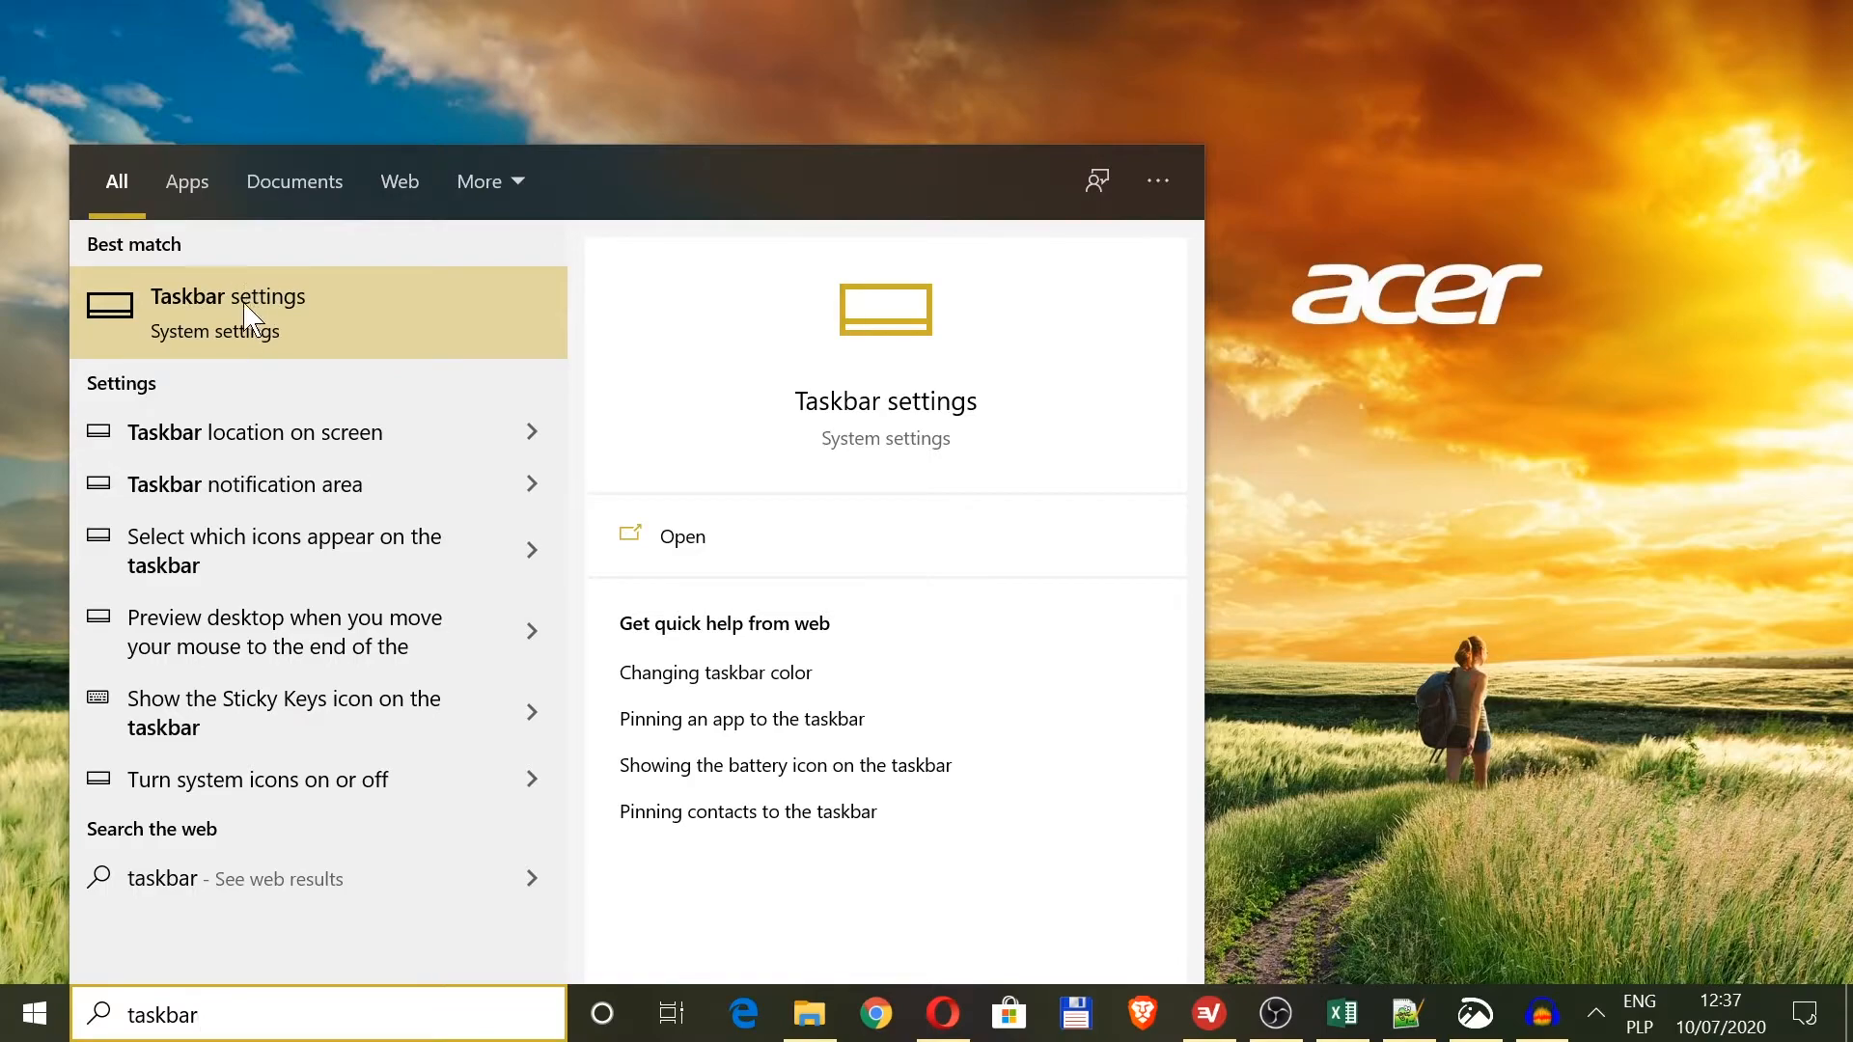
{"action": "left_click", "coordinate": [228, 297]}
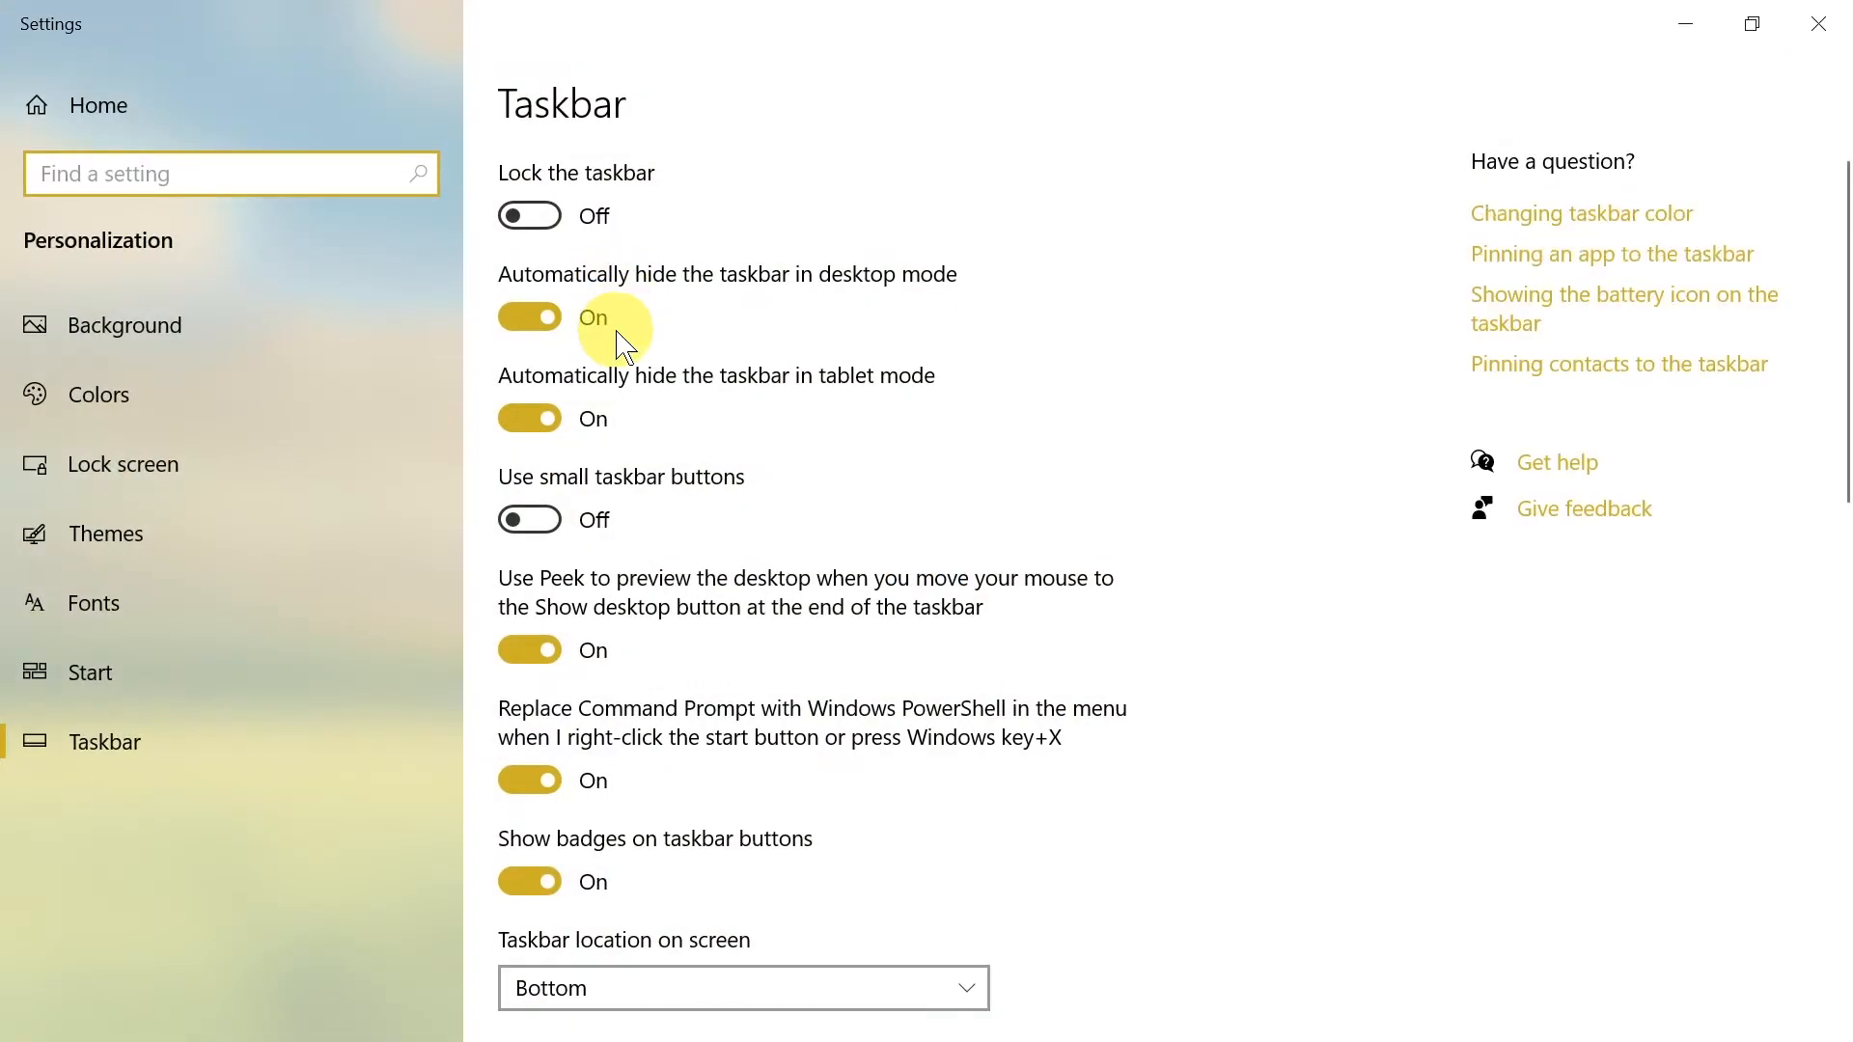
{"action": "mouse_move", "coordinate": [644, 413]}
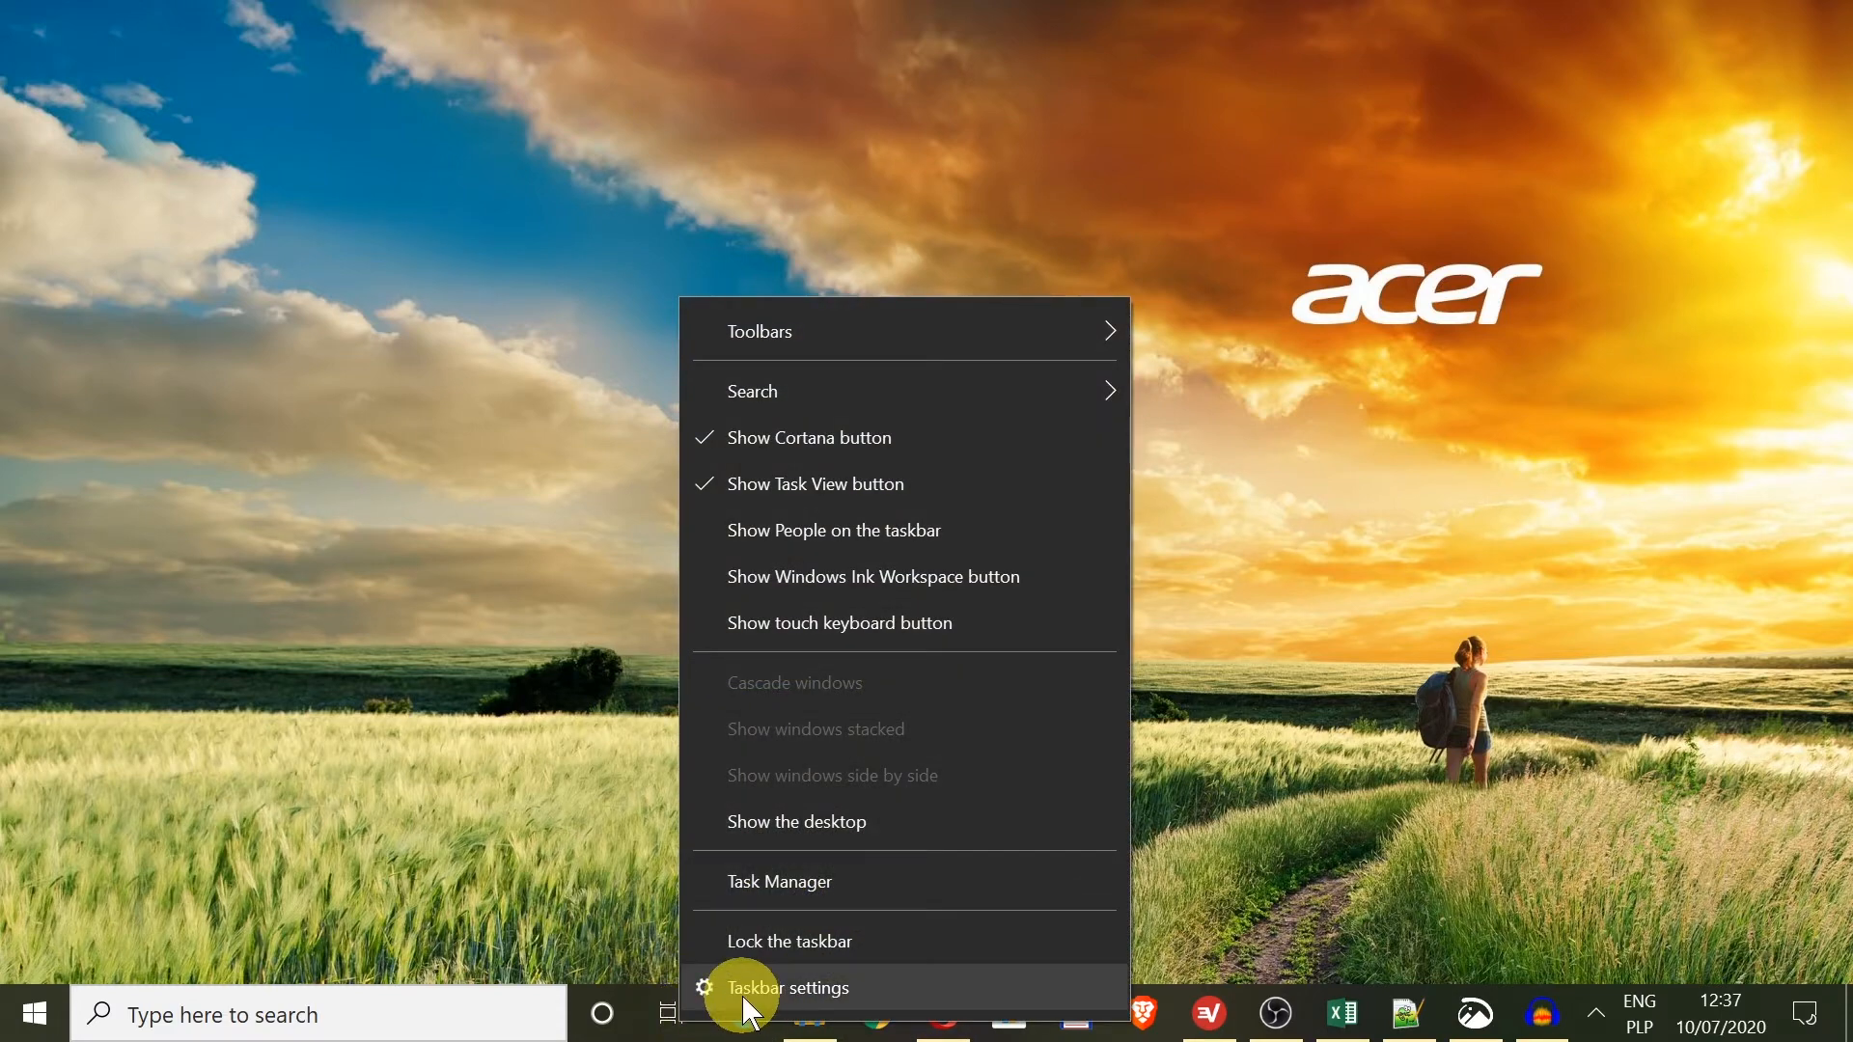
{"action": "left_click", "coordinate": [788, 988]}
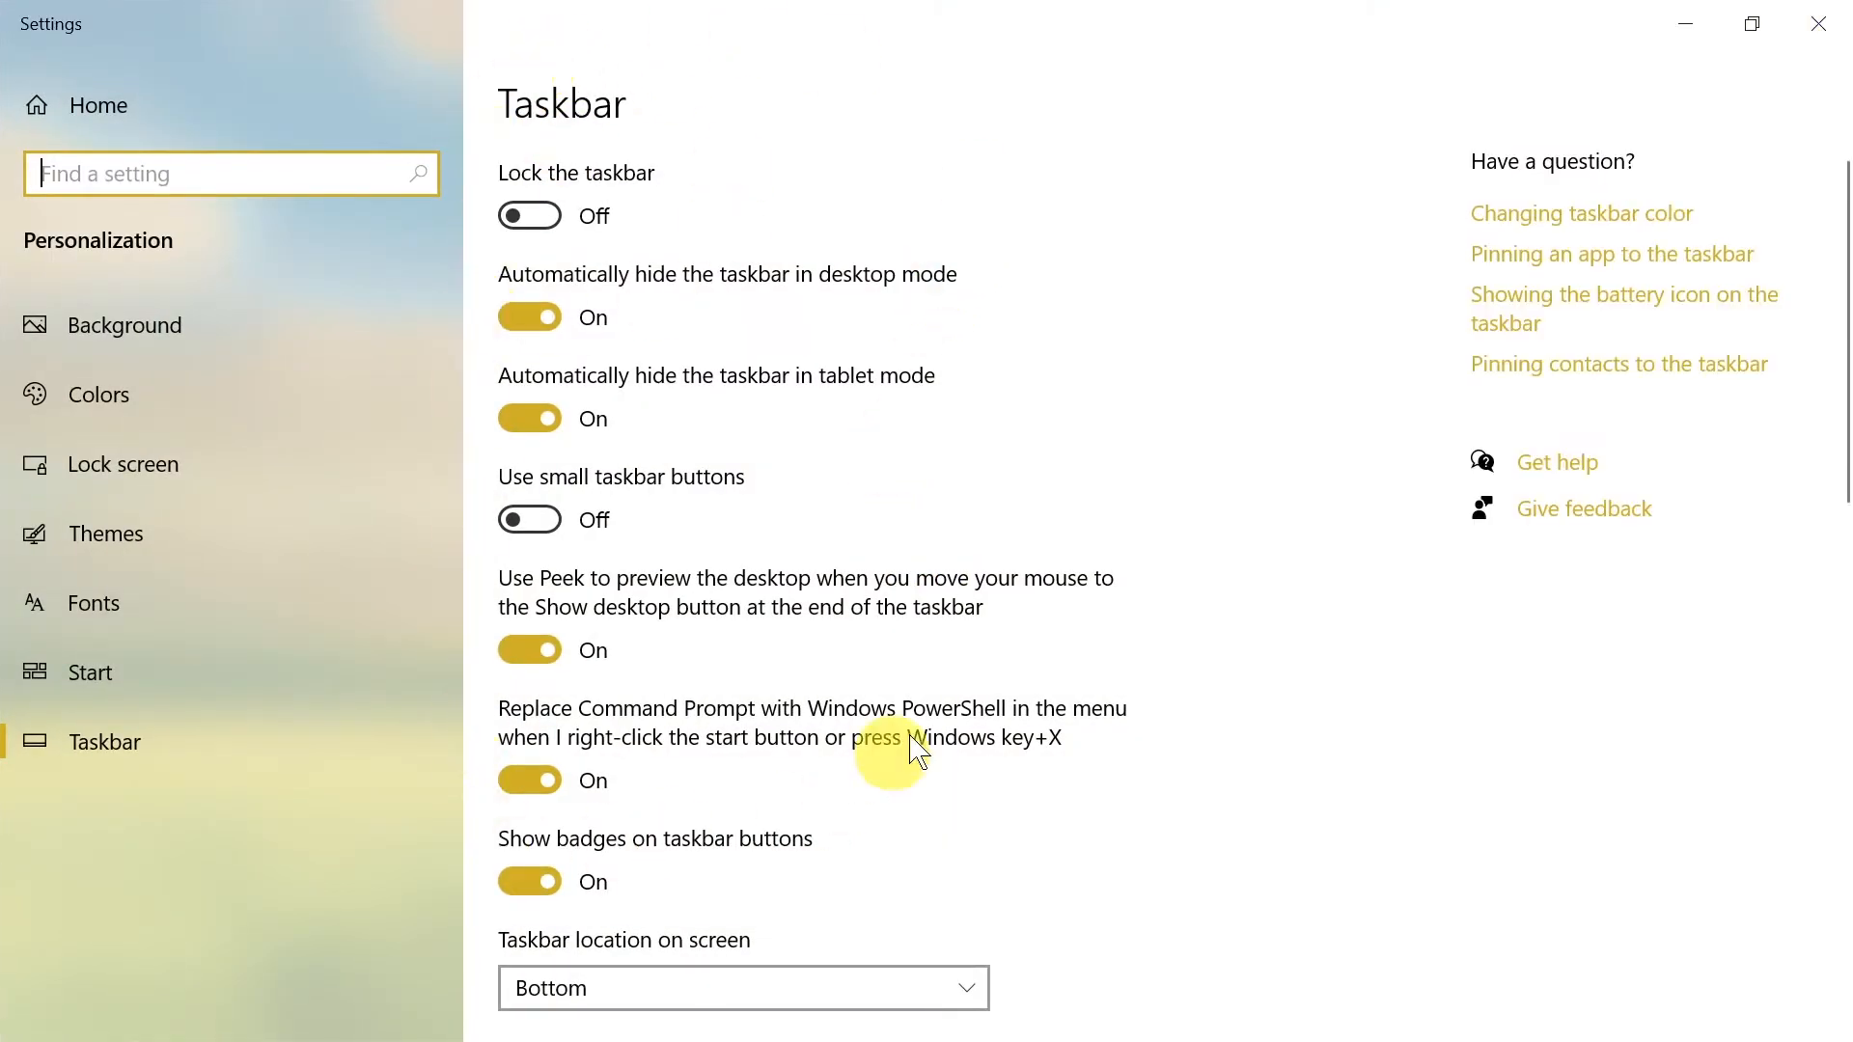
{"action": "mouse_move", "coordinate": [888, 555]}
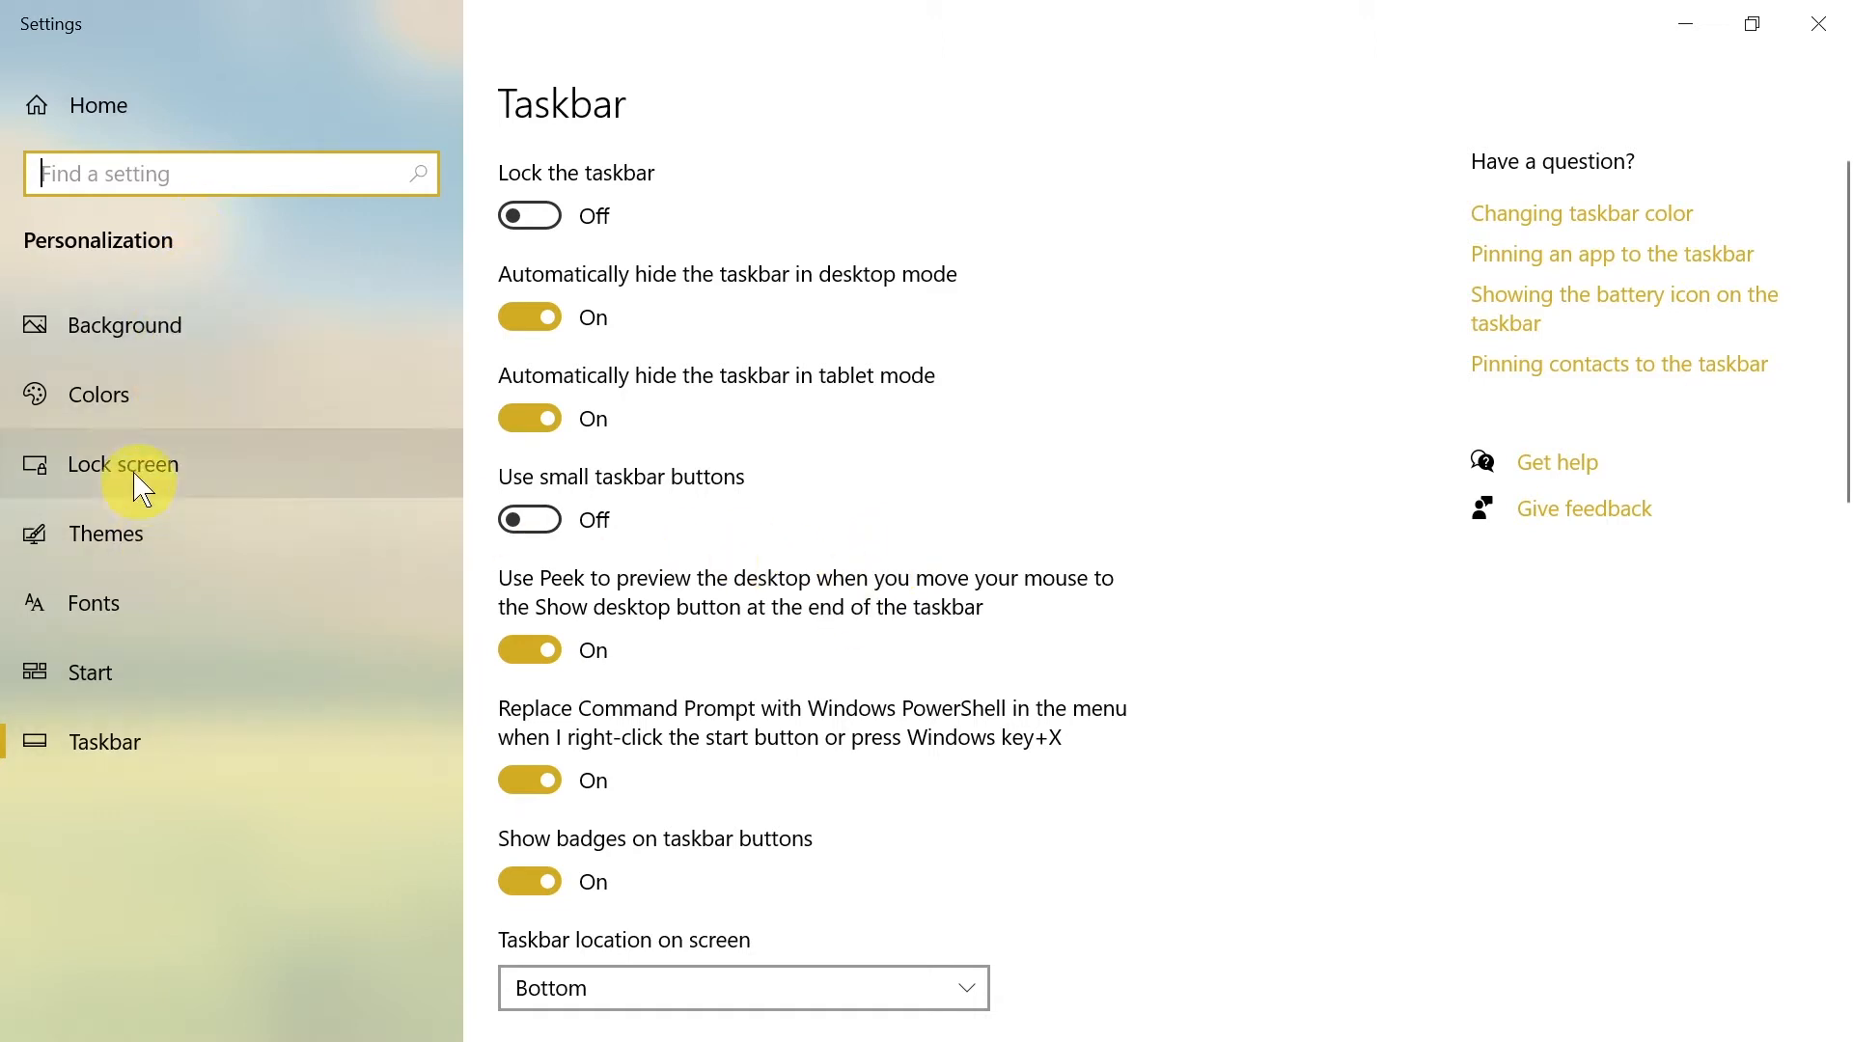
{"action": "mouse_move", "coordinate": [135, 409]}
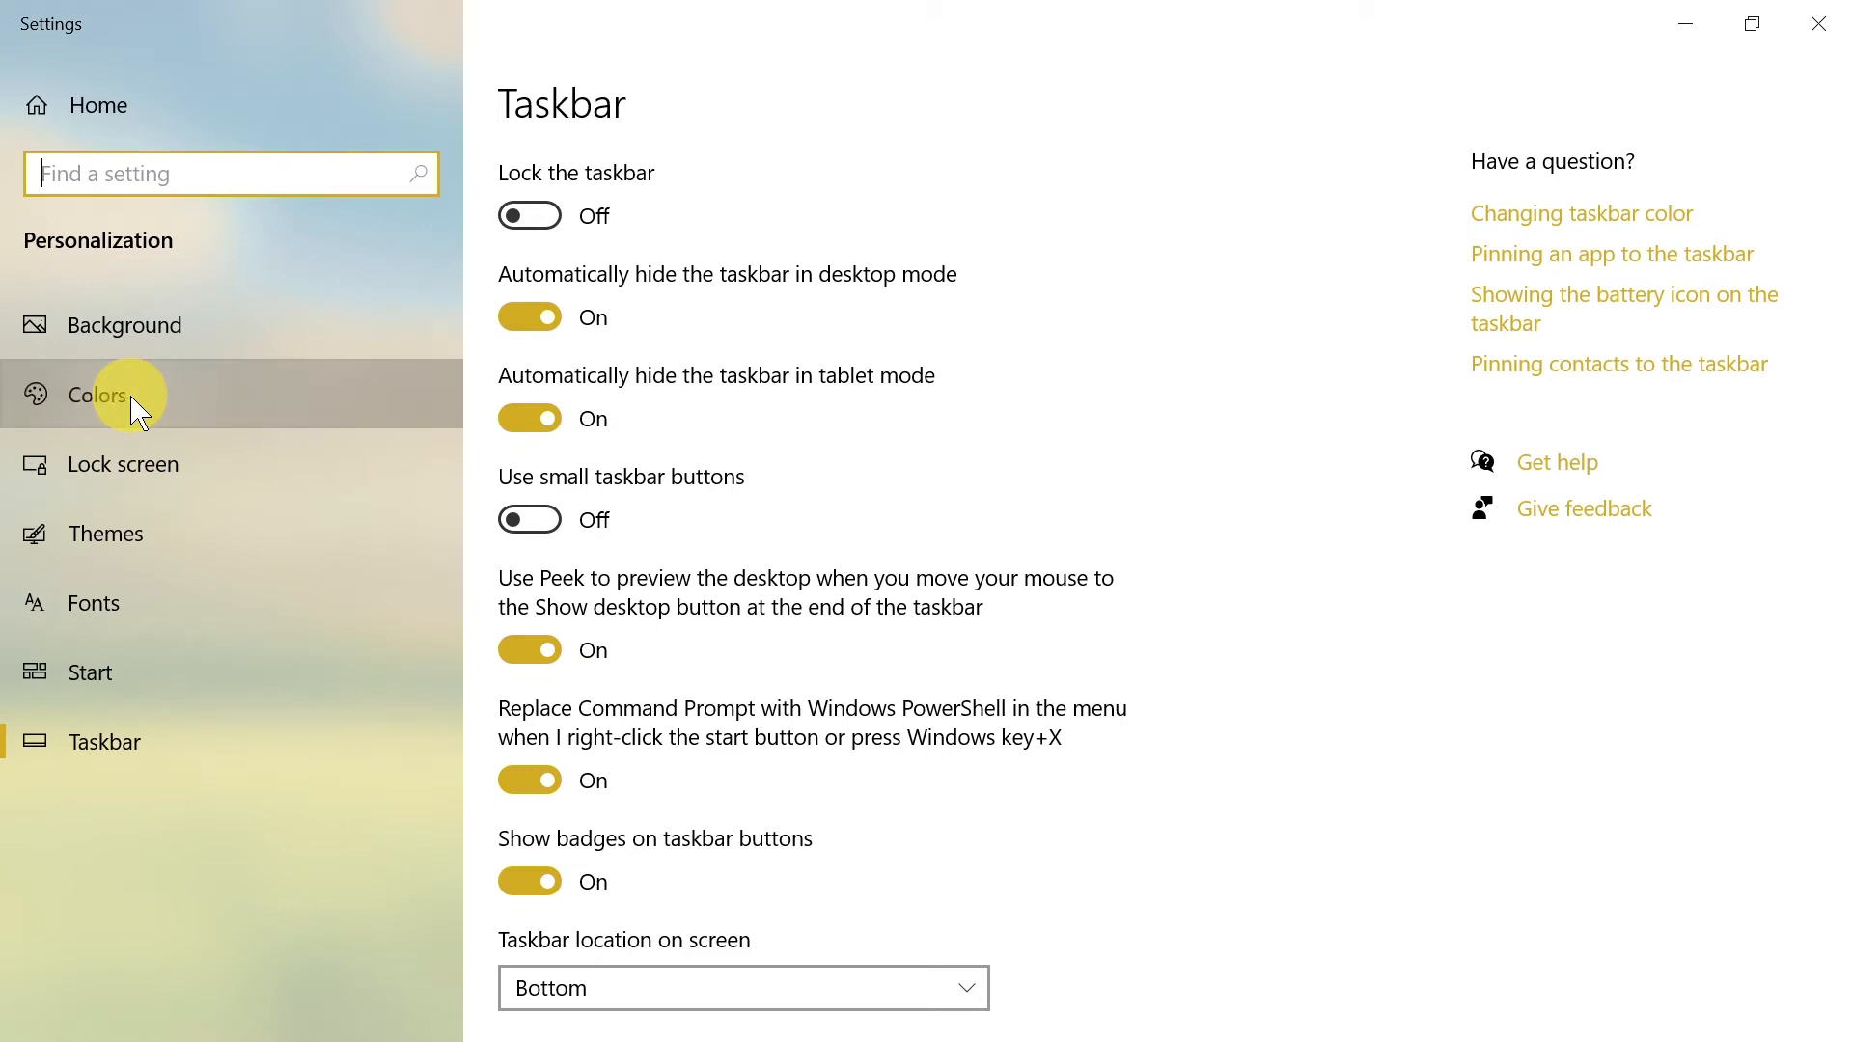
- Go to Colors under Personalization and switch the default Windows mode to Light
{"action": "left_click", "coordinate": [97, 394]}
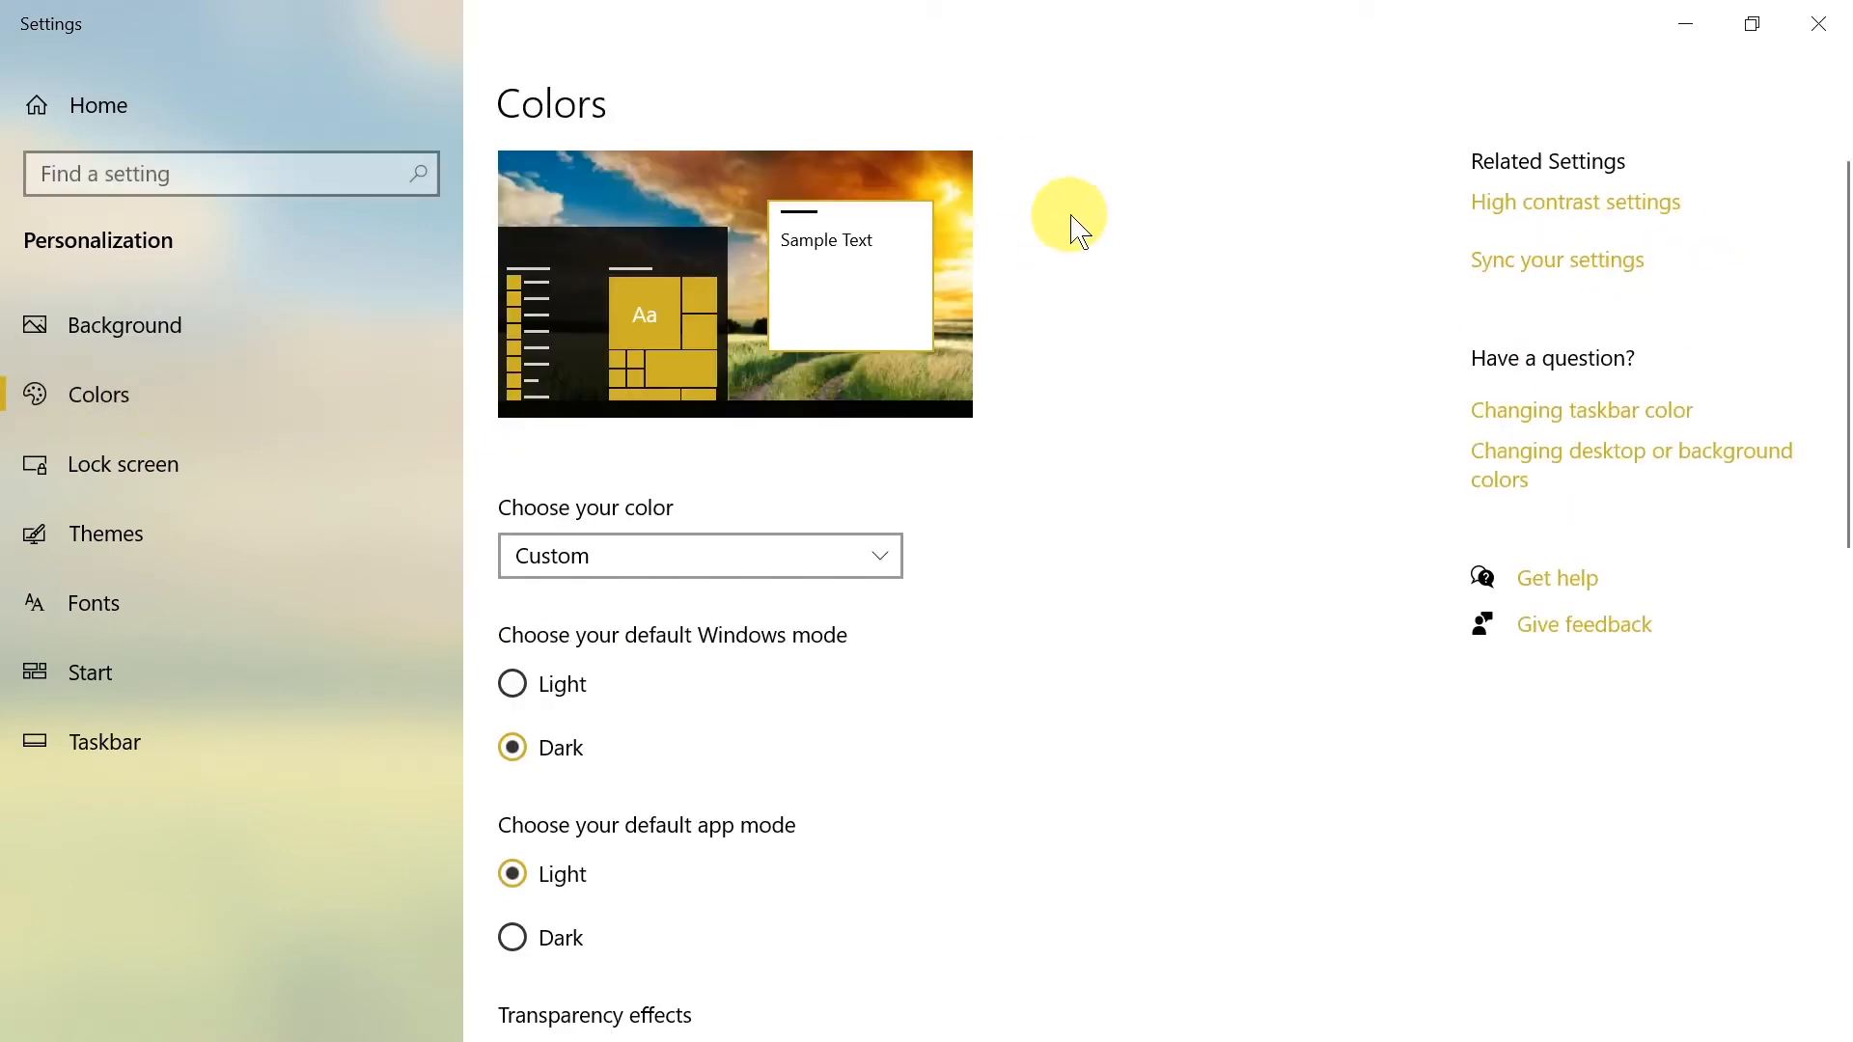
{"action": "mouse_move", "coordinate": [909, 274]}
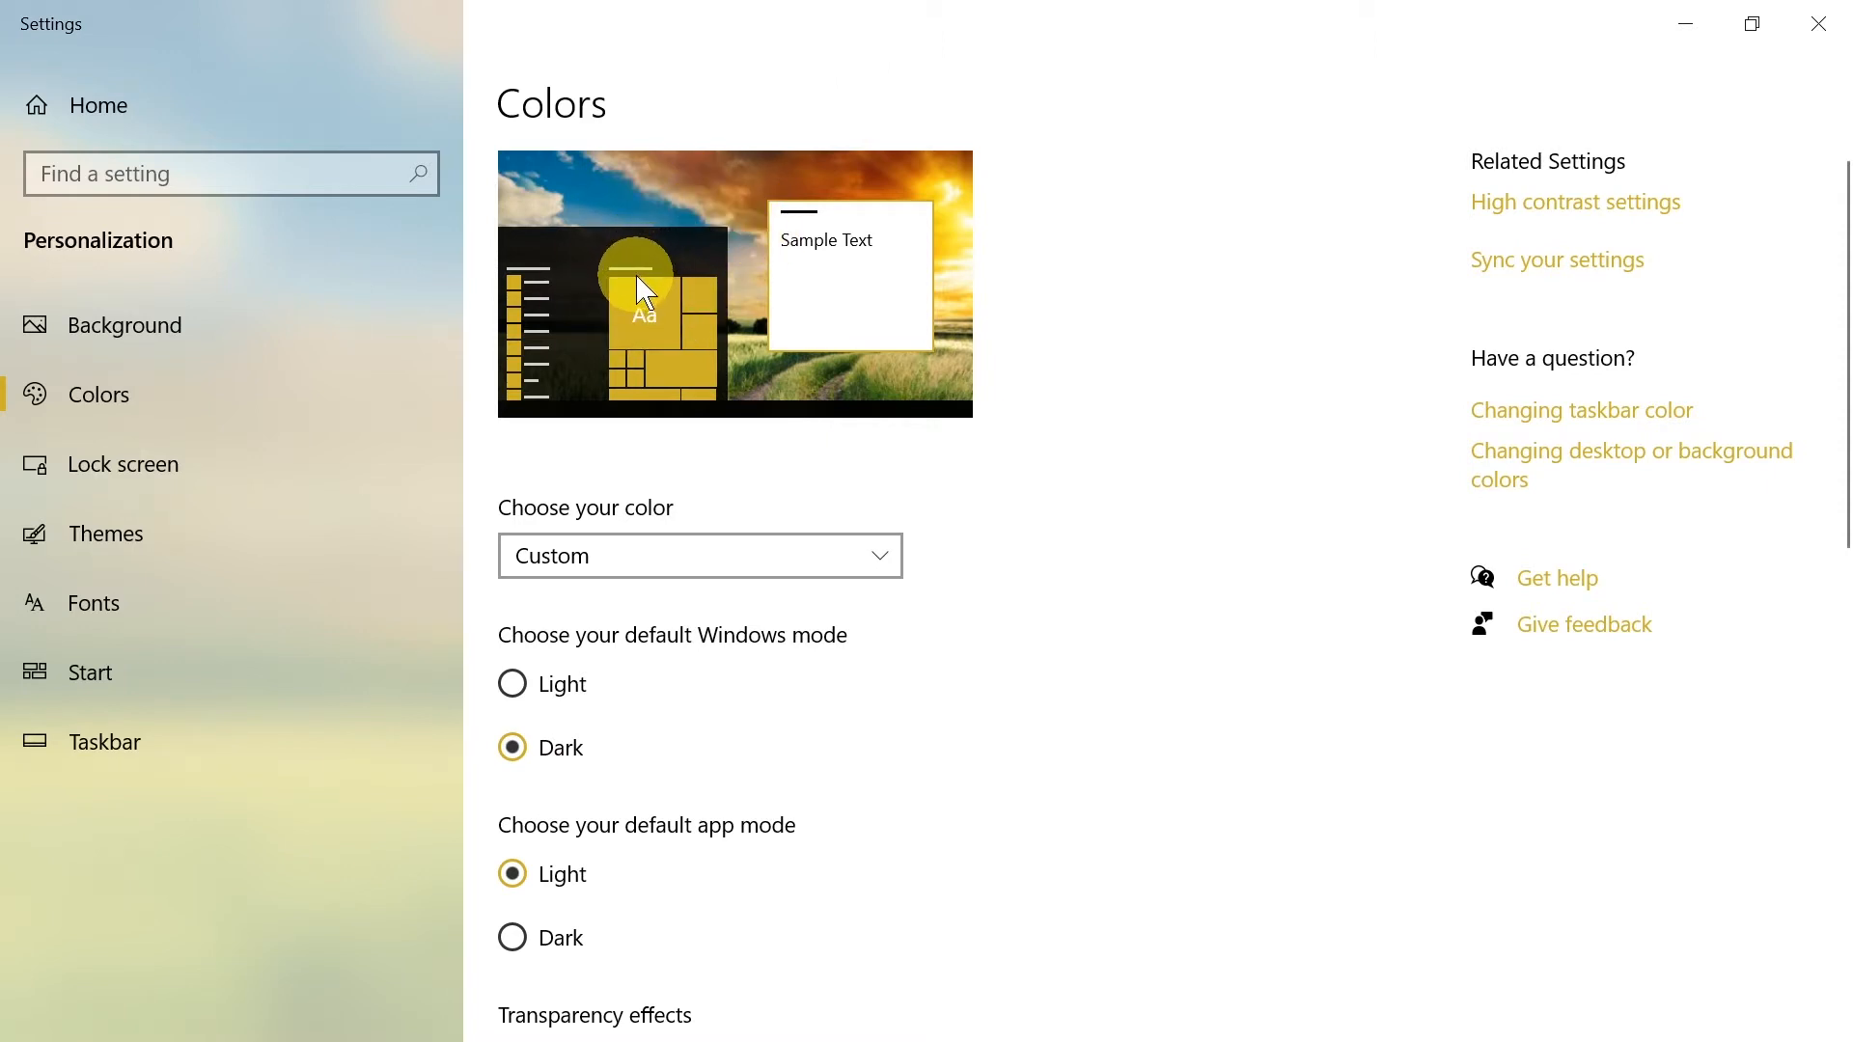
{"action": "mouse_move", "coordinate": [579, 763]}
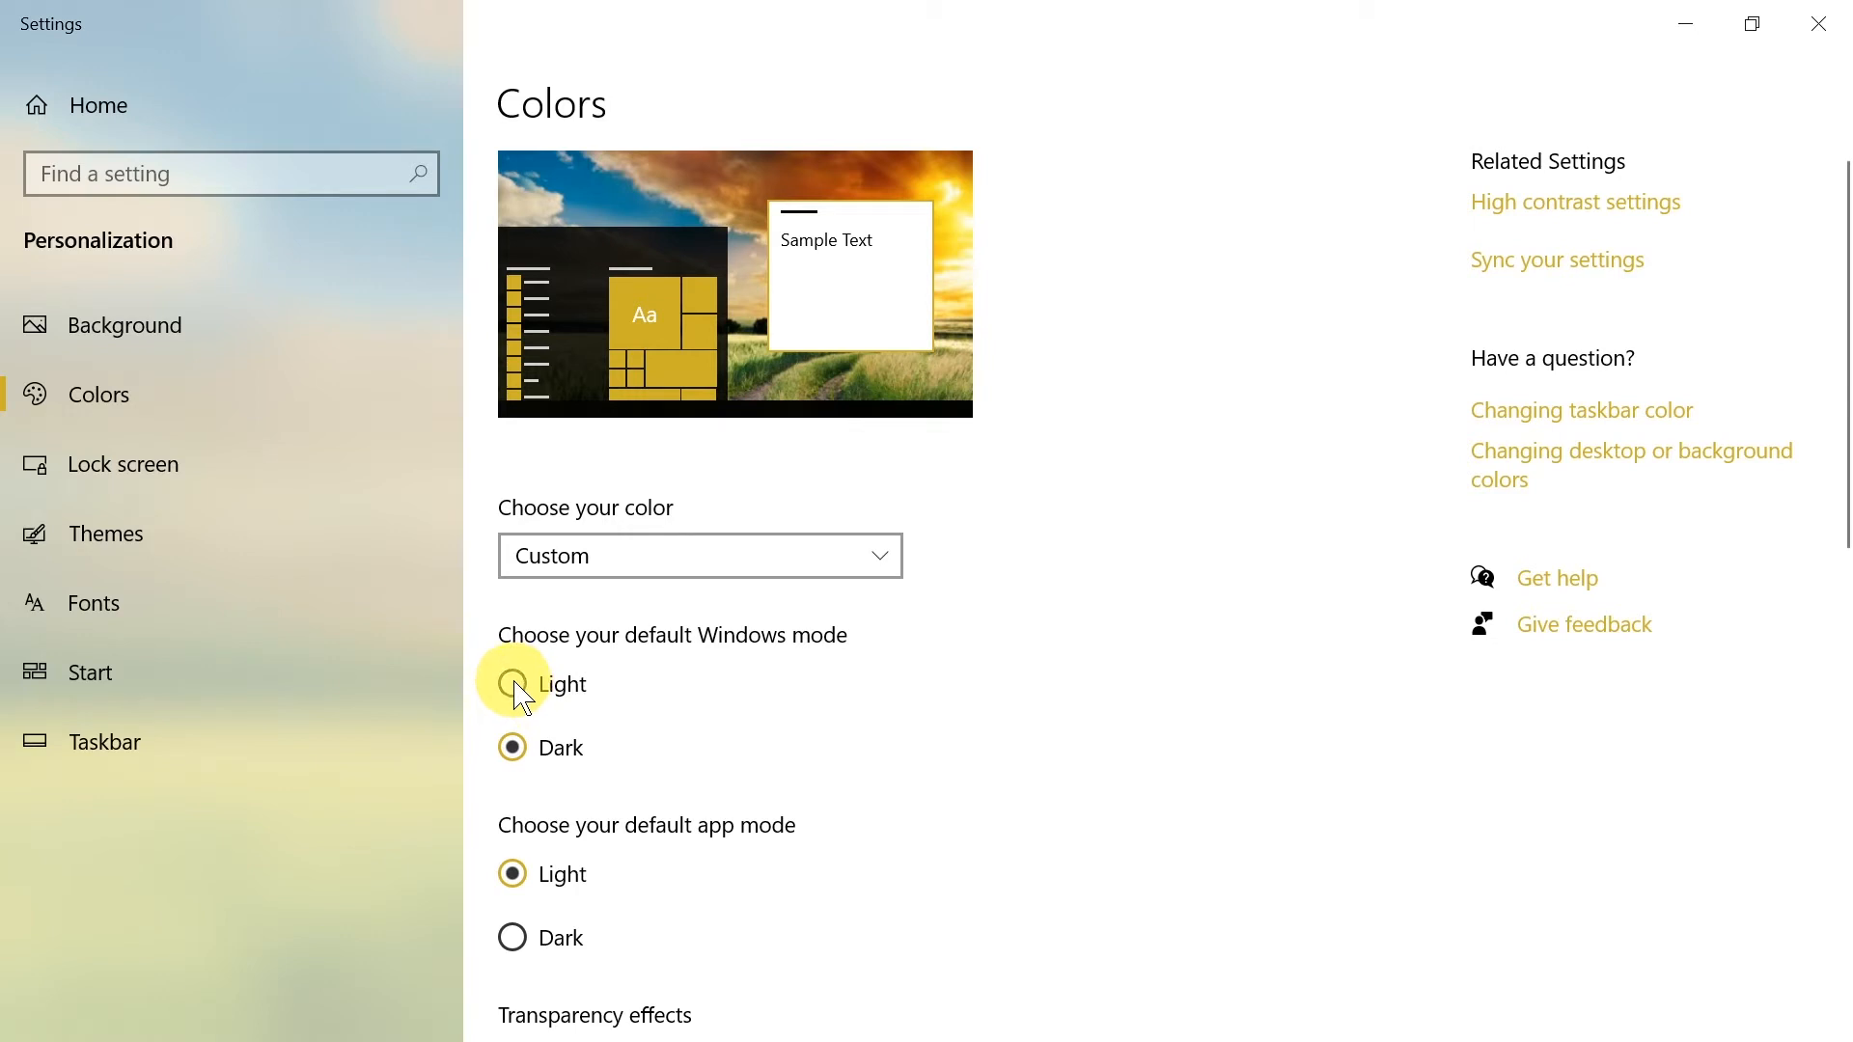
{"action": "left_click", "coordinate": [512, 683]}
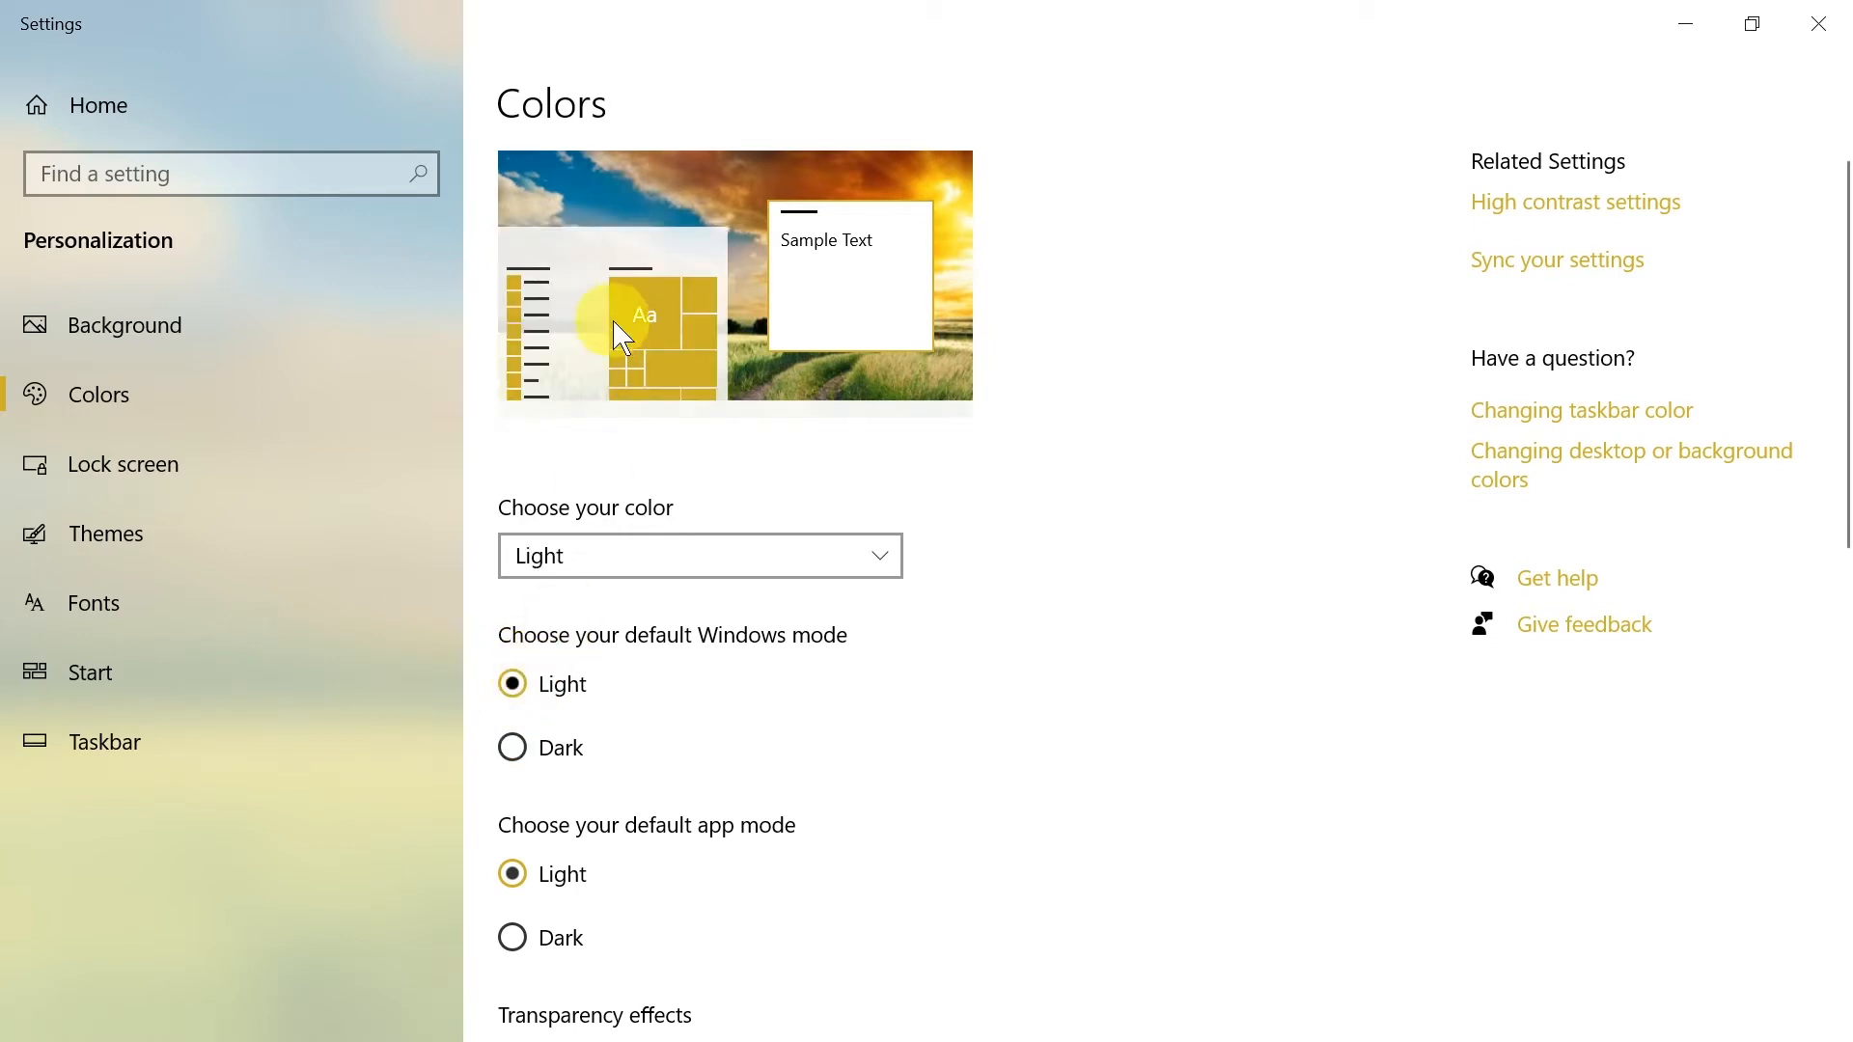
{"action": "mouse_move", "coordinate": [844, 266]}
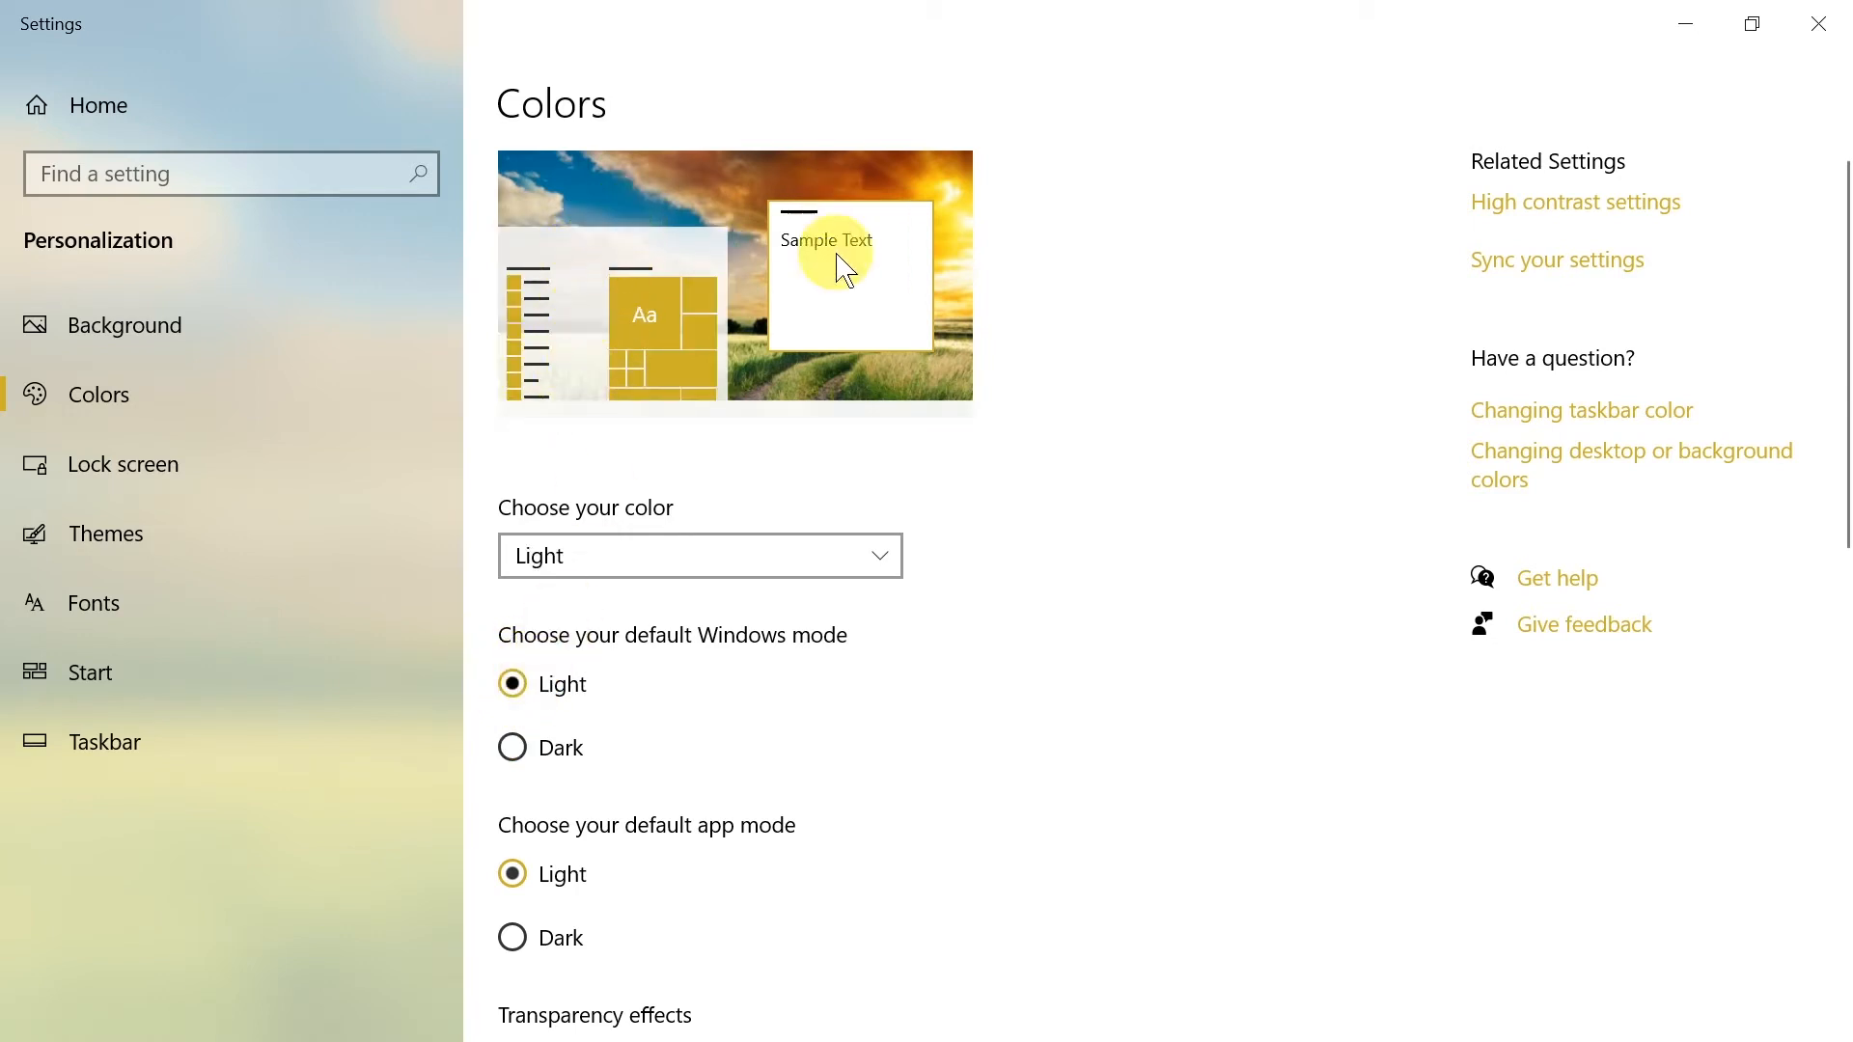
{"action": "mouse_move", "coordinate": [967, 1019]}
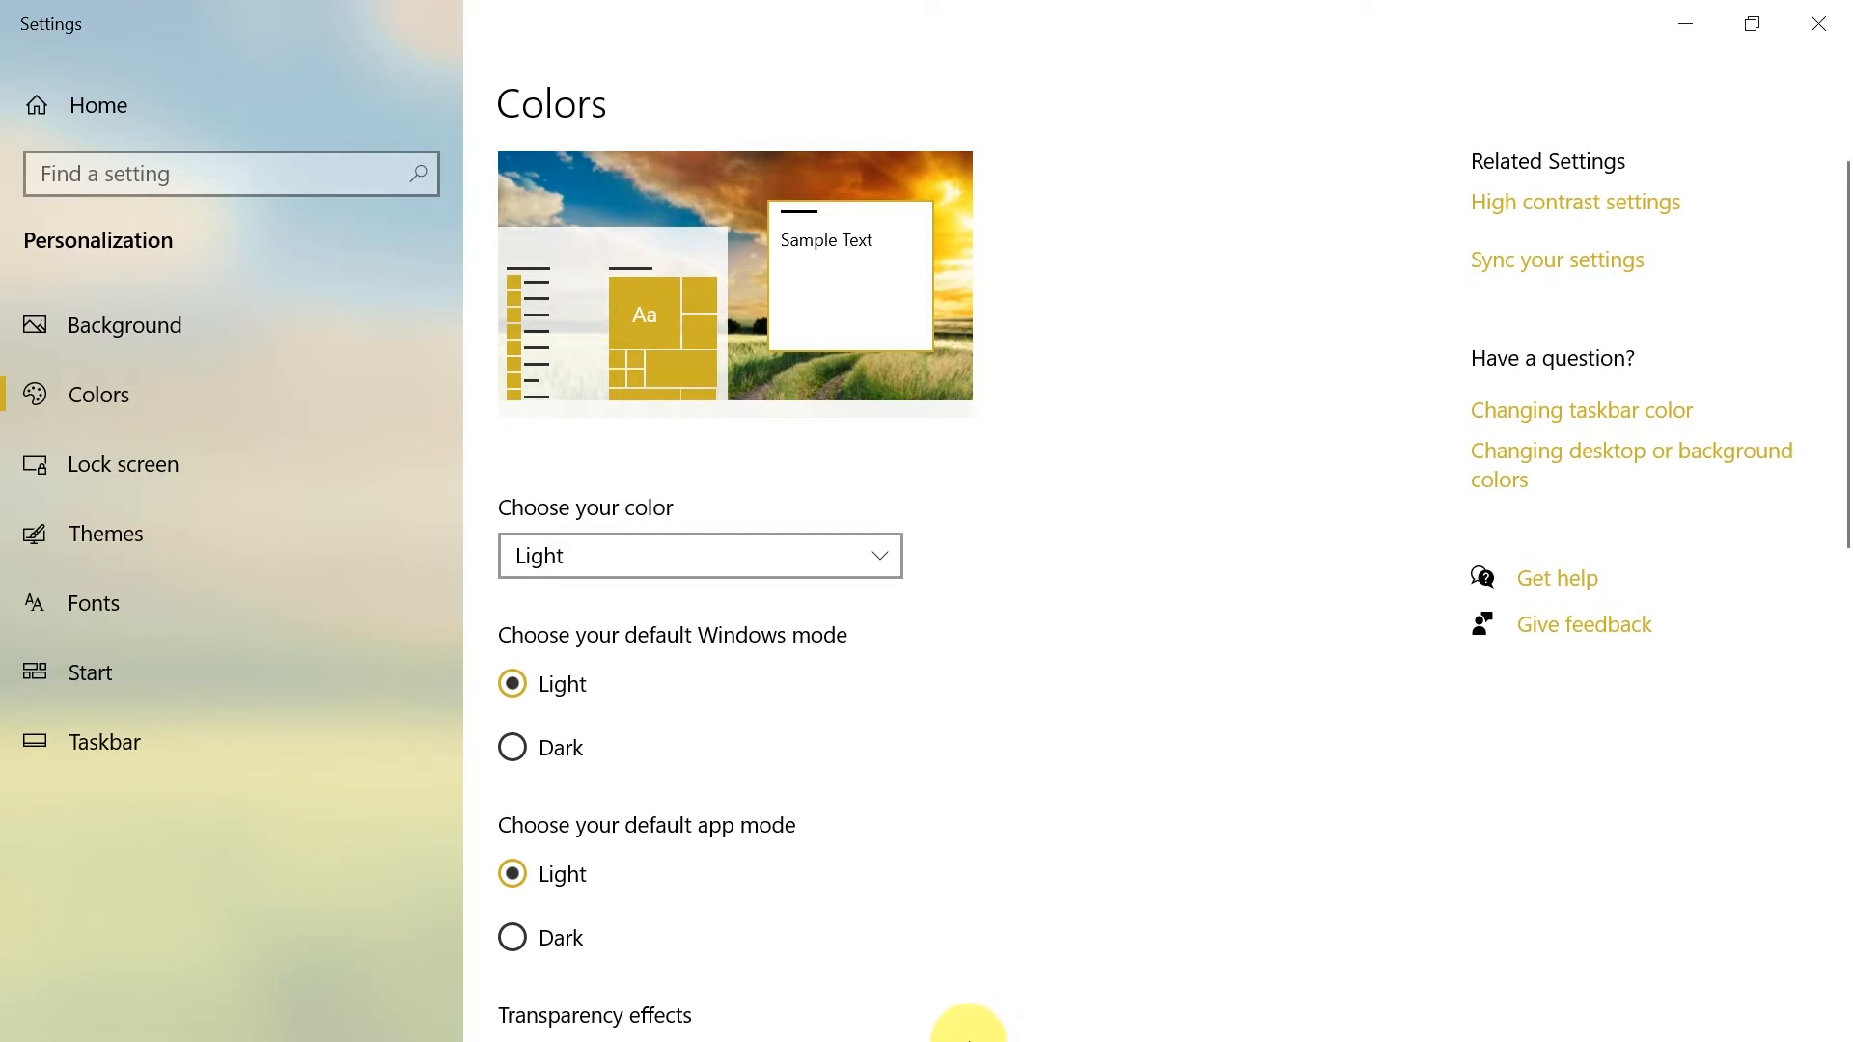
{"action": "left_click", "coordinate": [23, 1013]}
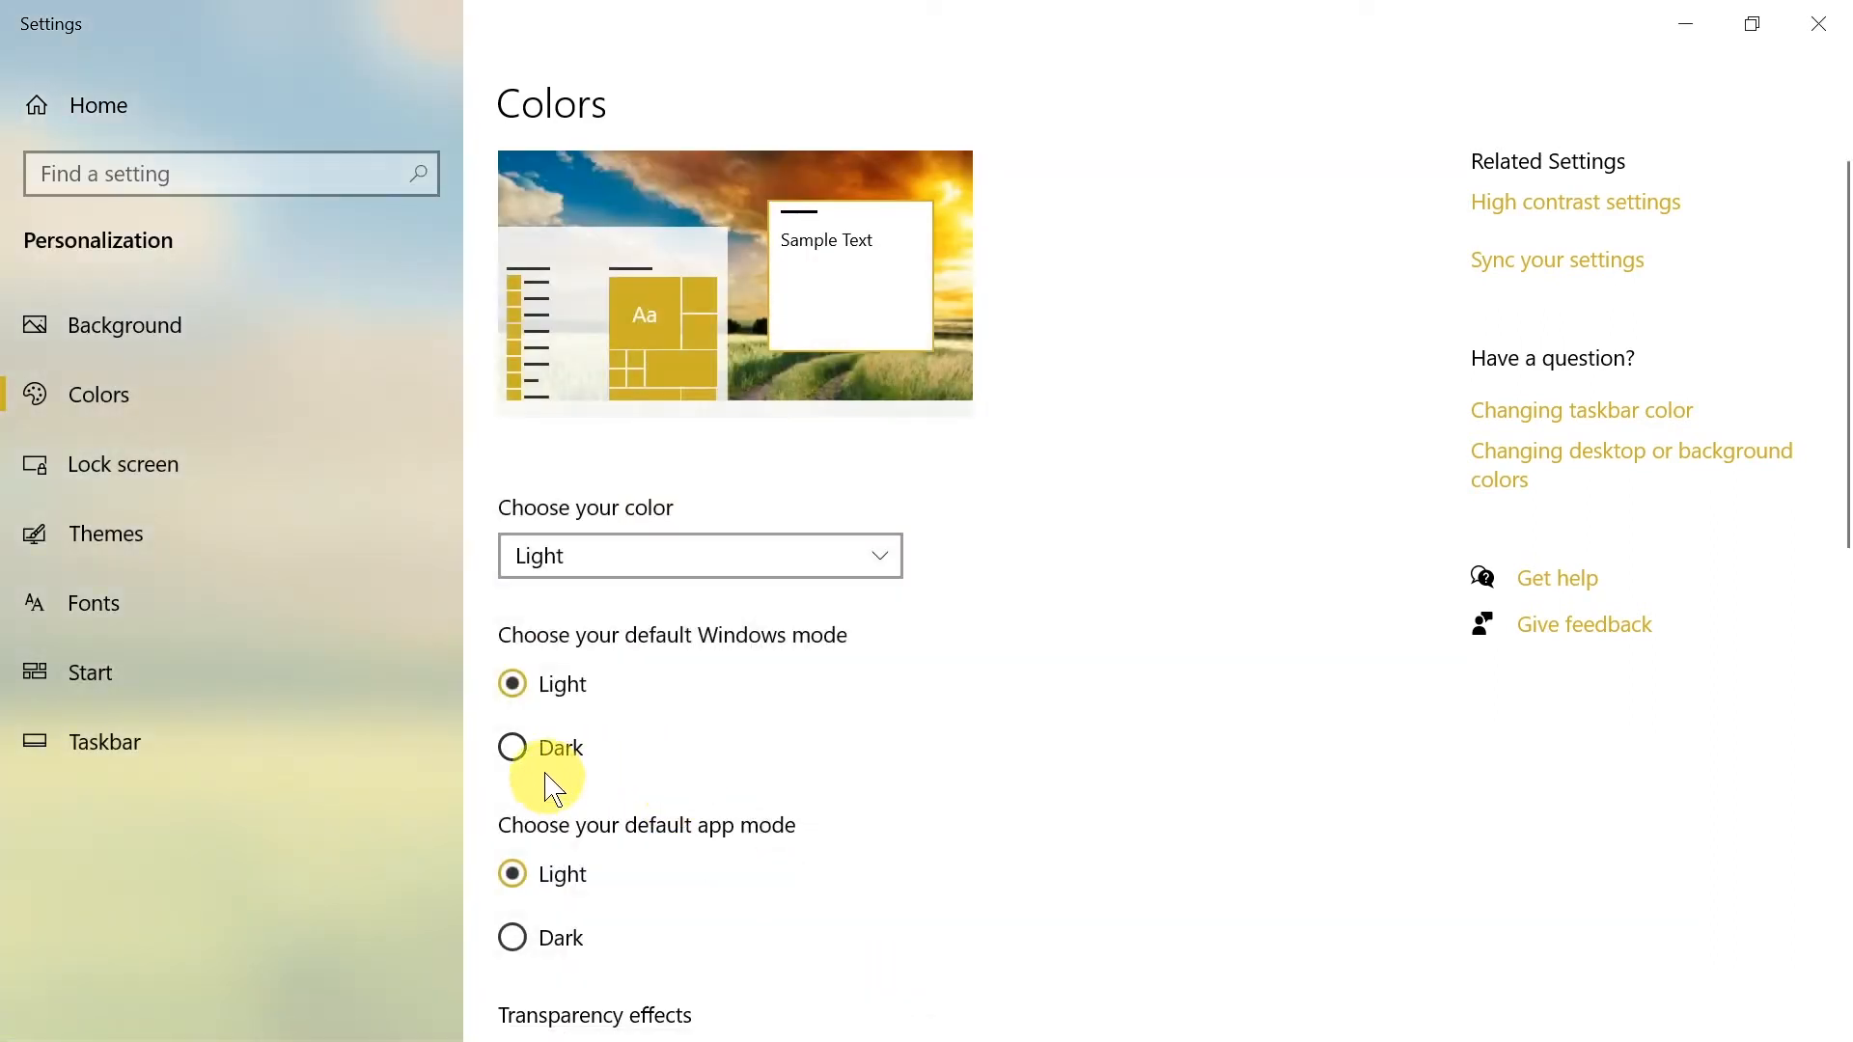
- Switch the default Windows mode back to Dark and pick the Yellow gold accent swatch
{"action": "left_click", "coordinate": [513, 749]}
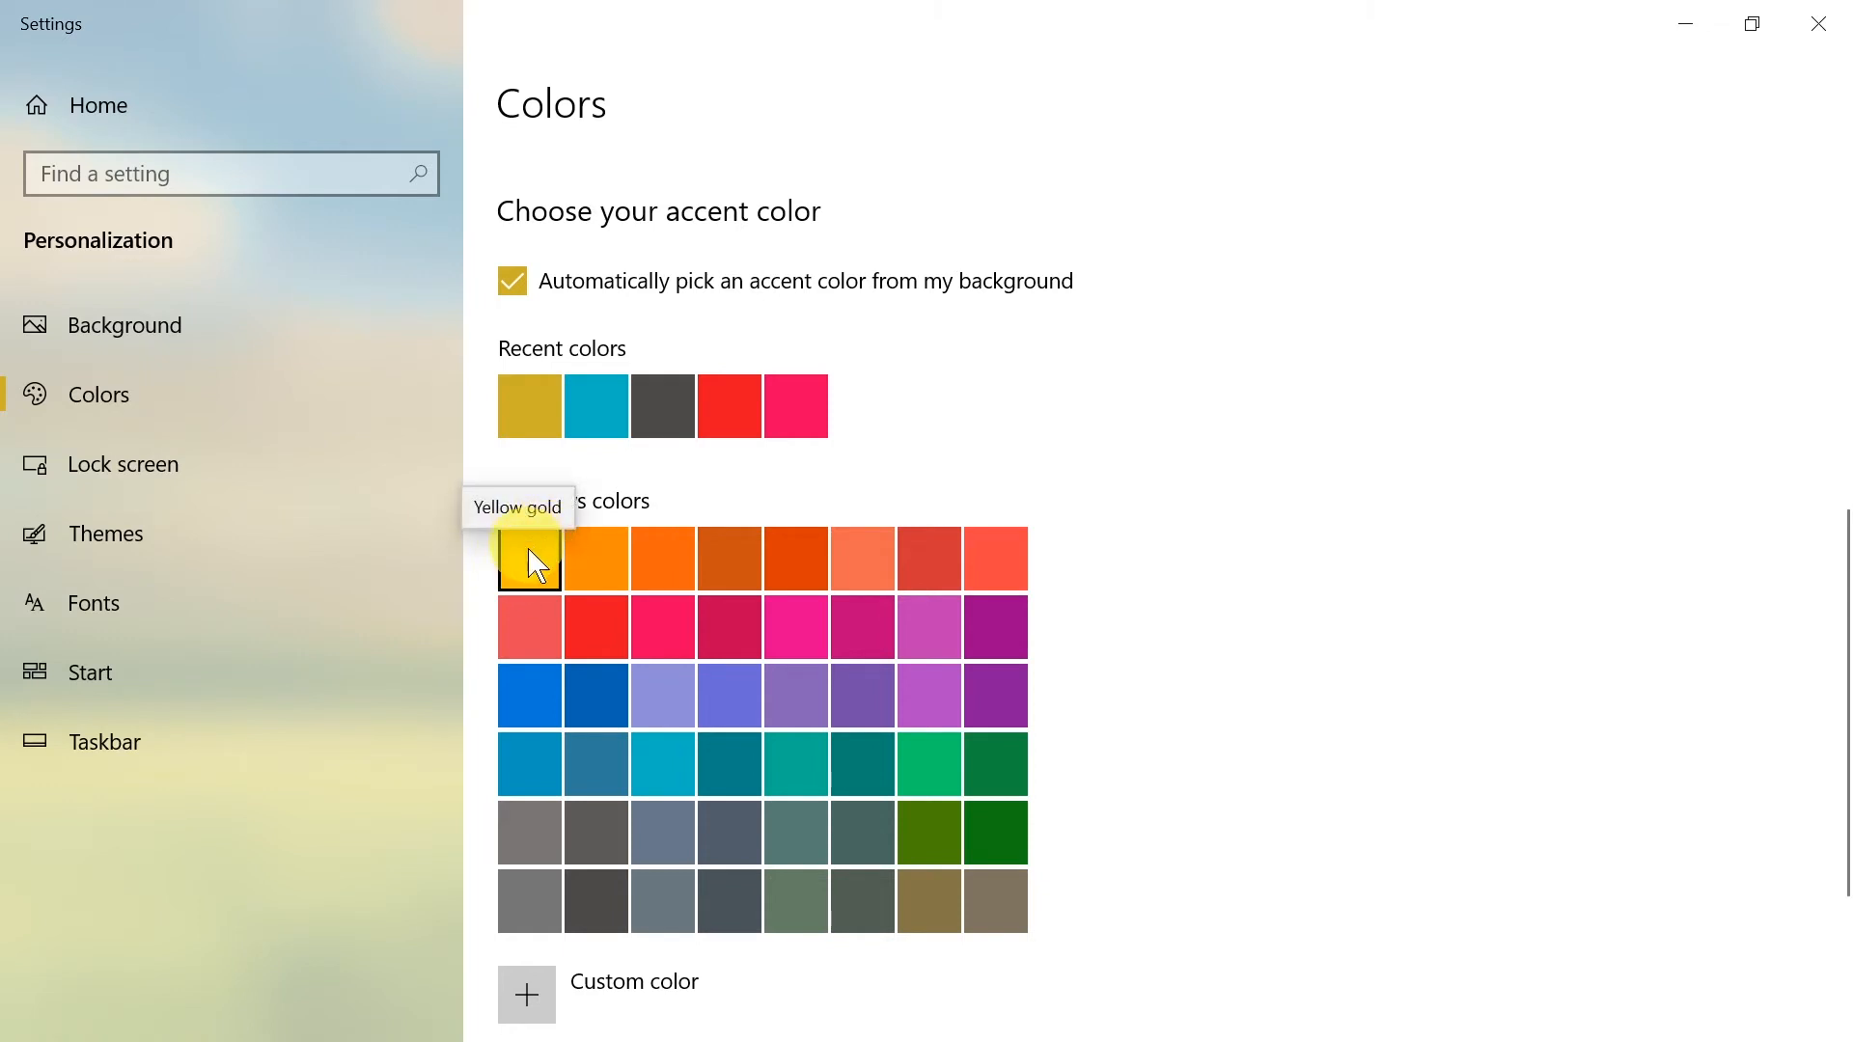
{"action": "left_click", "coordinate": [511, 280]}
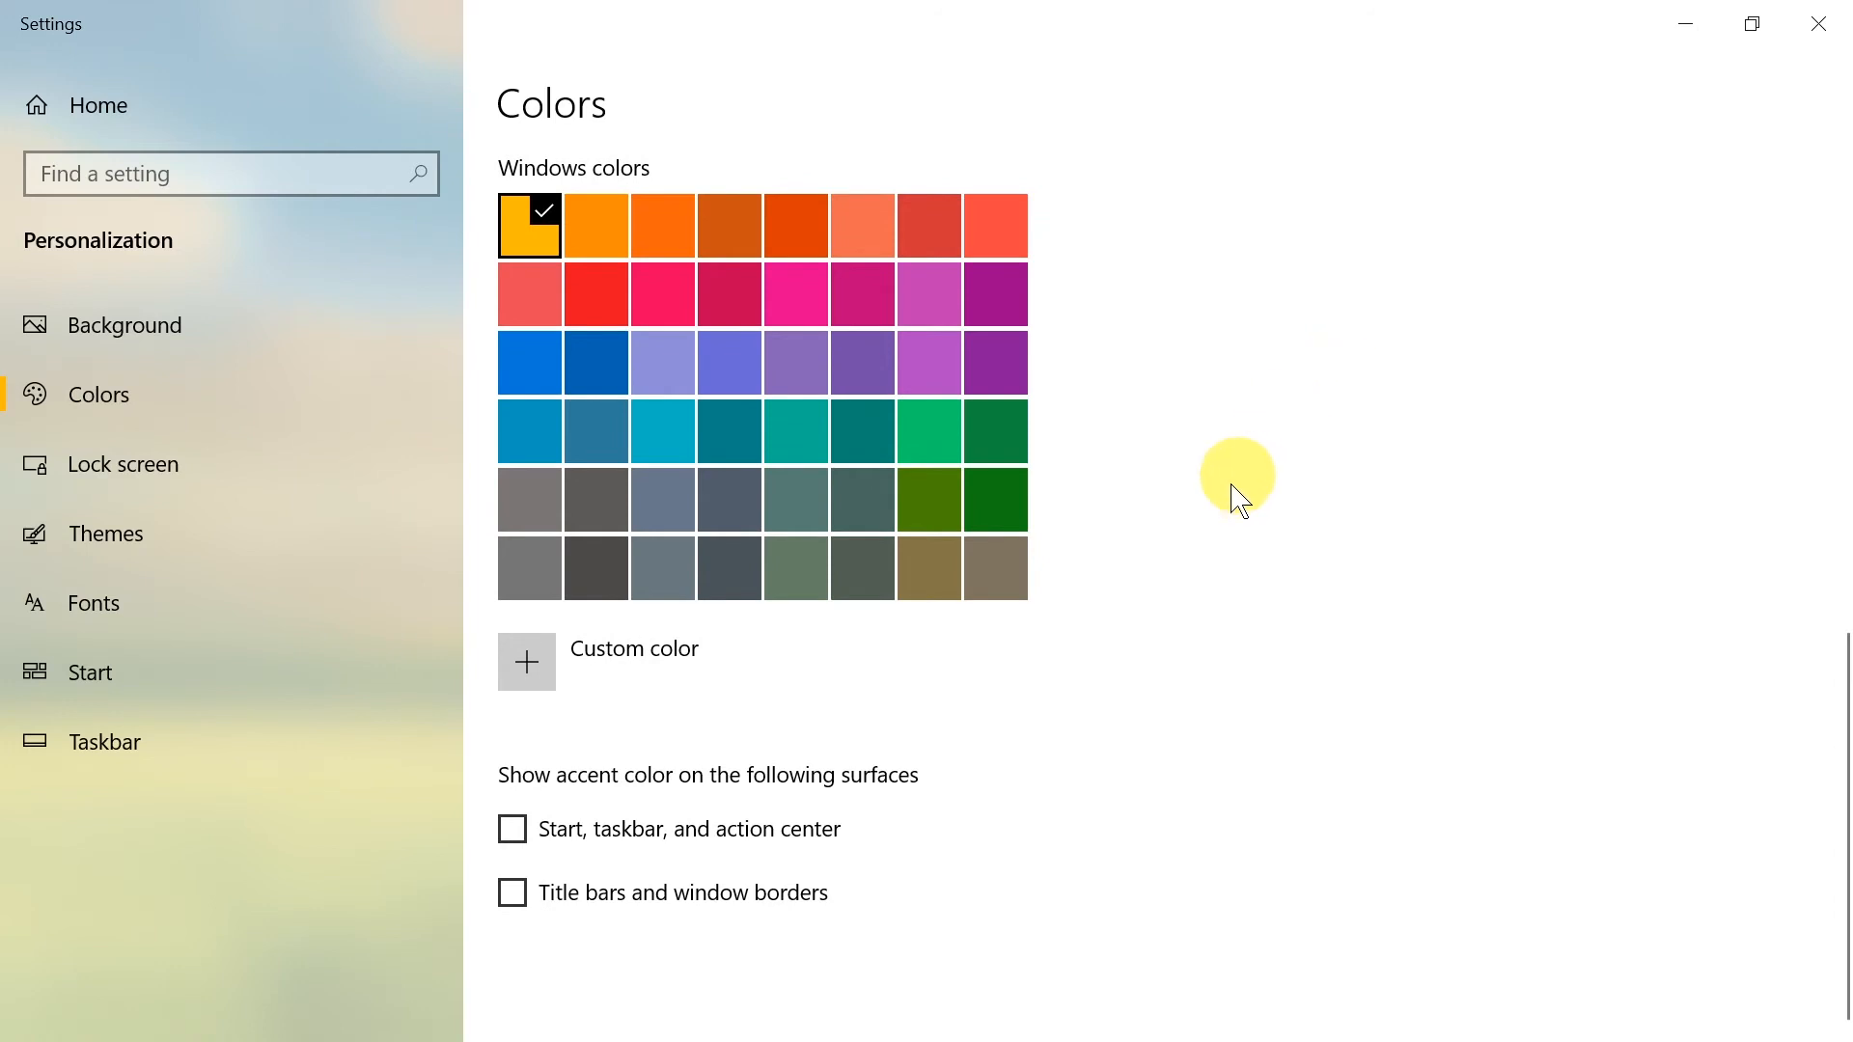
{"action": "mouse_move", "coordinate": [730, 872]}
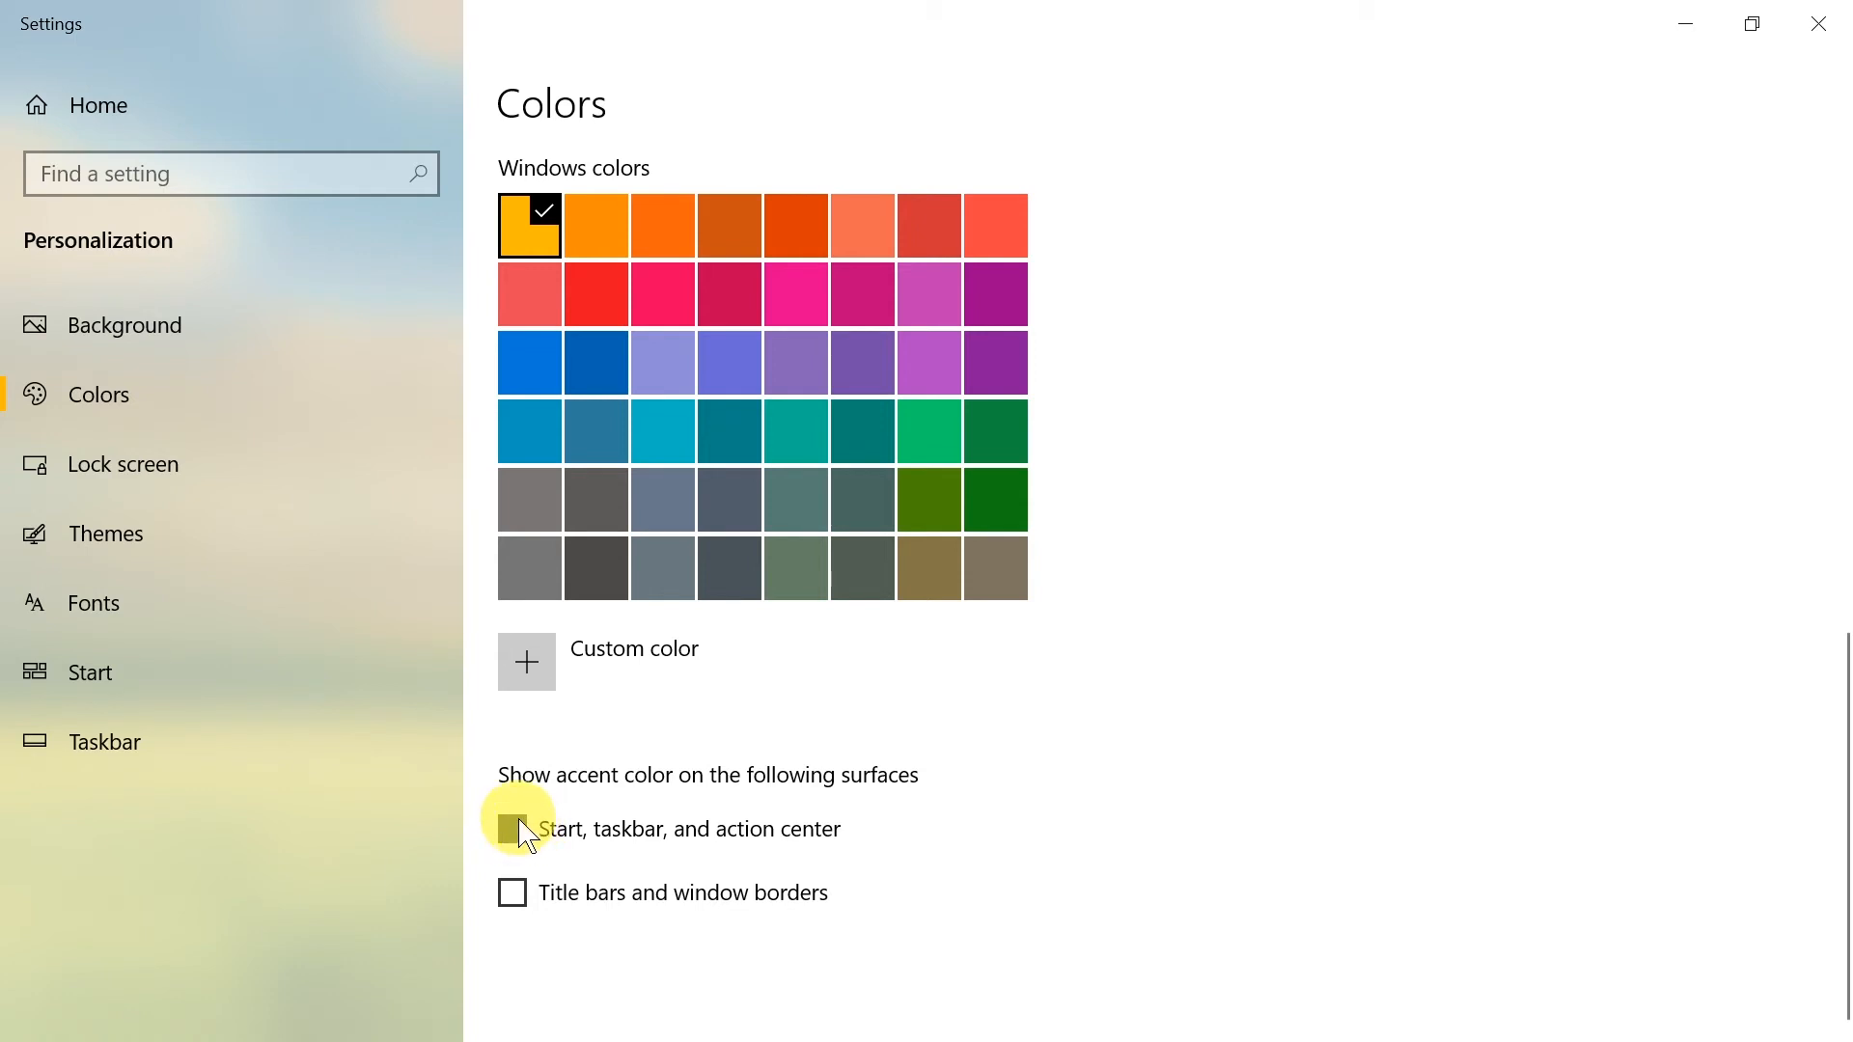
- Show the accent colour on Start, taskbar and action center
{"action": "left_click", "coordinate": [512, 828]}
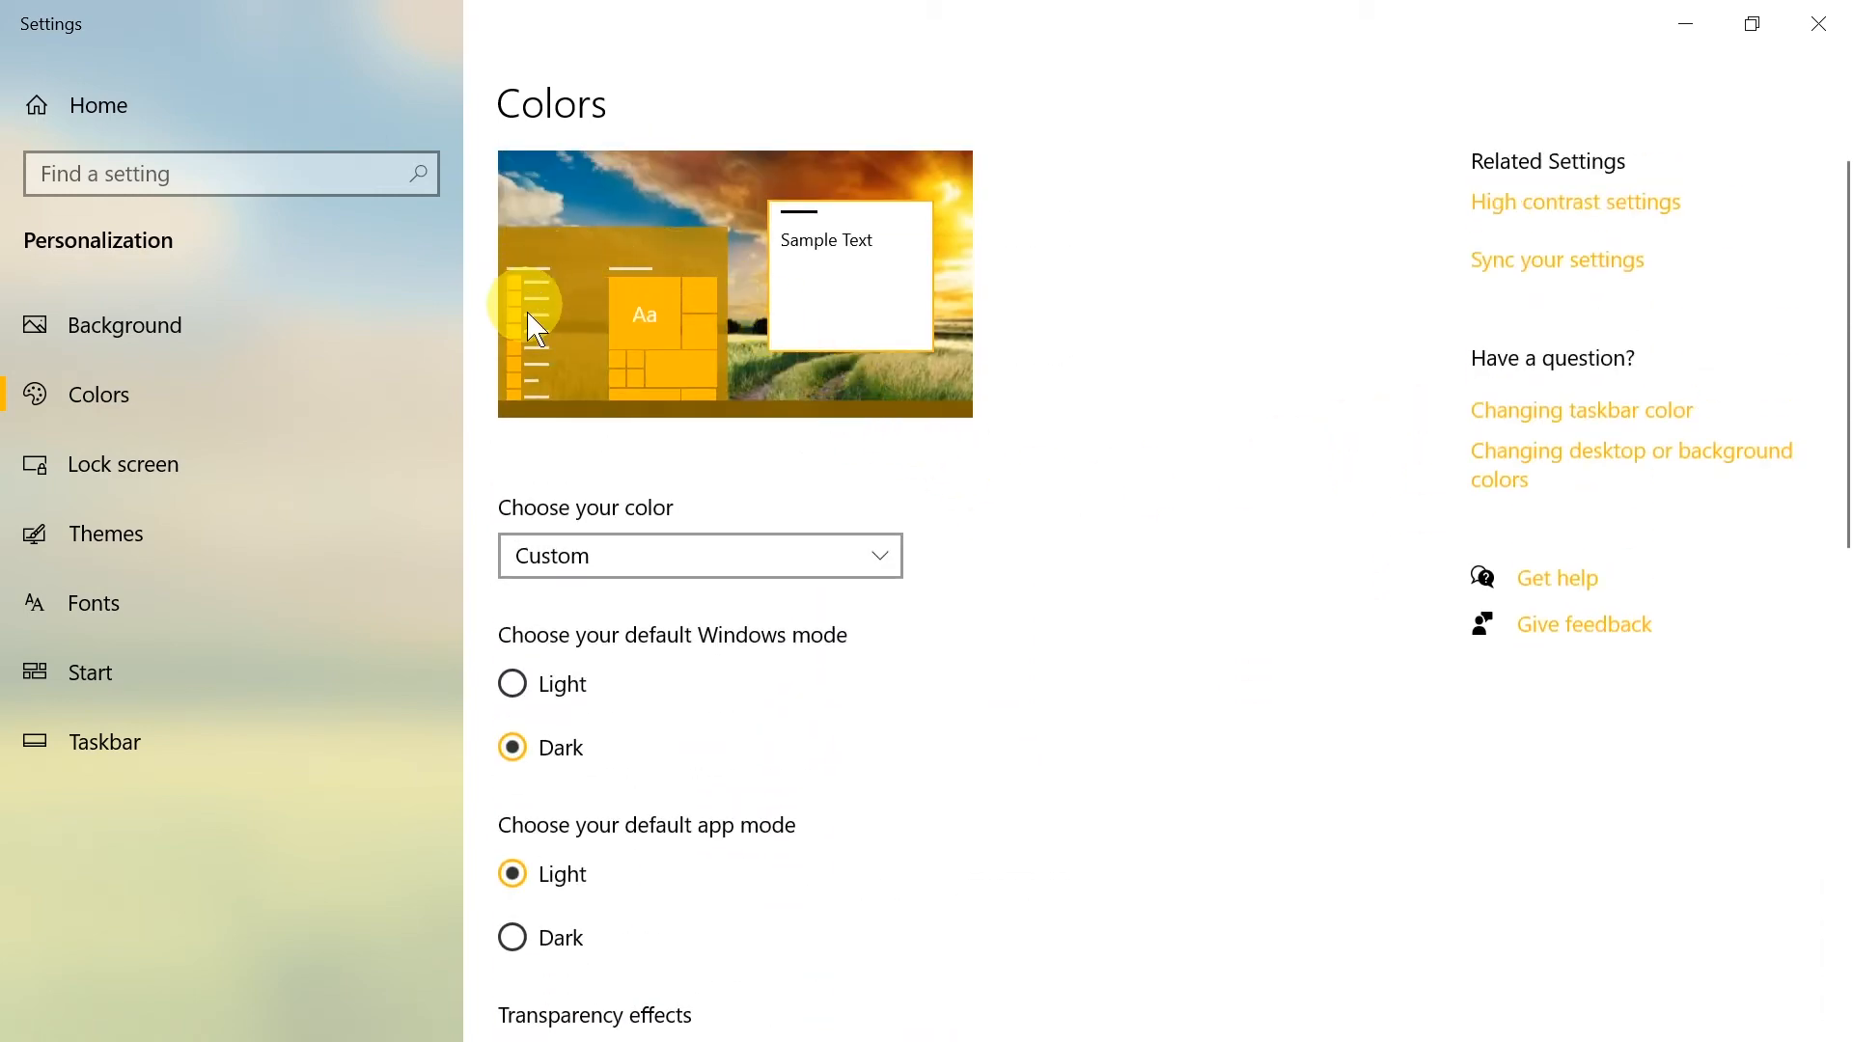
{"action": "mouse_move", "coordinate": [617, 264]}
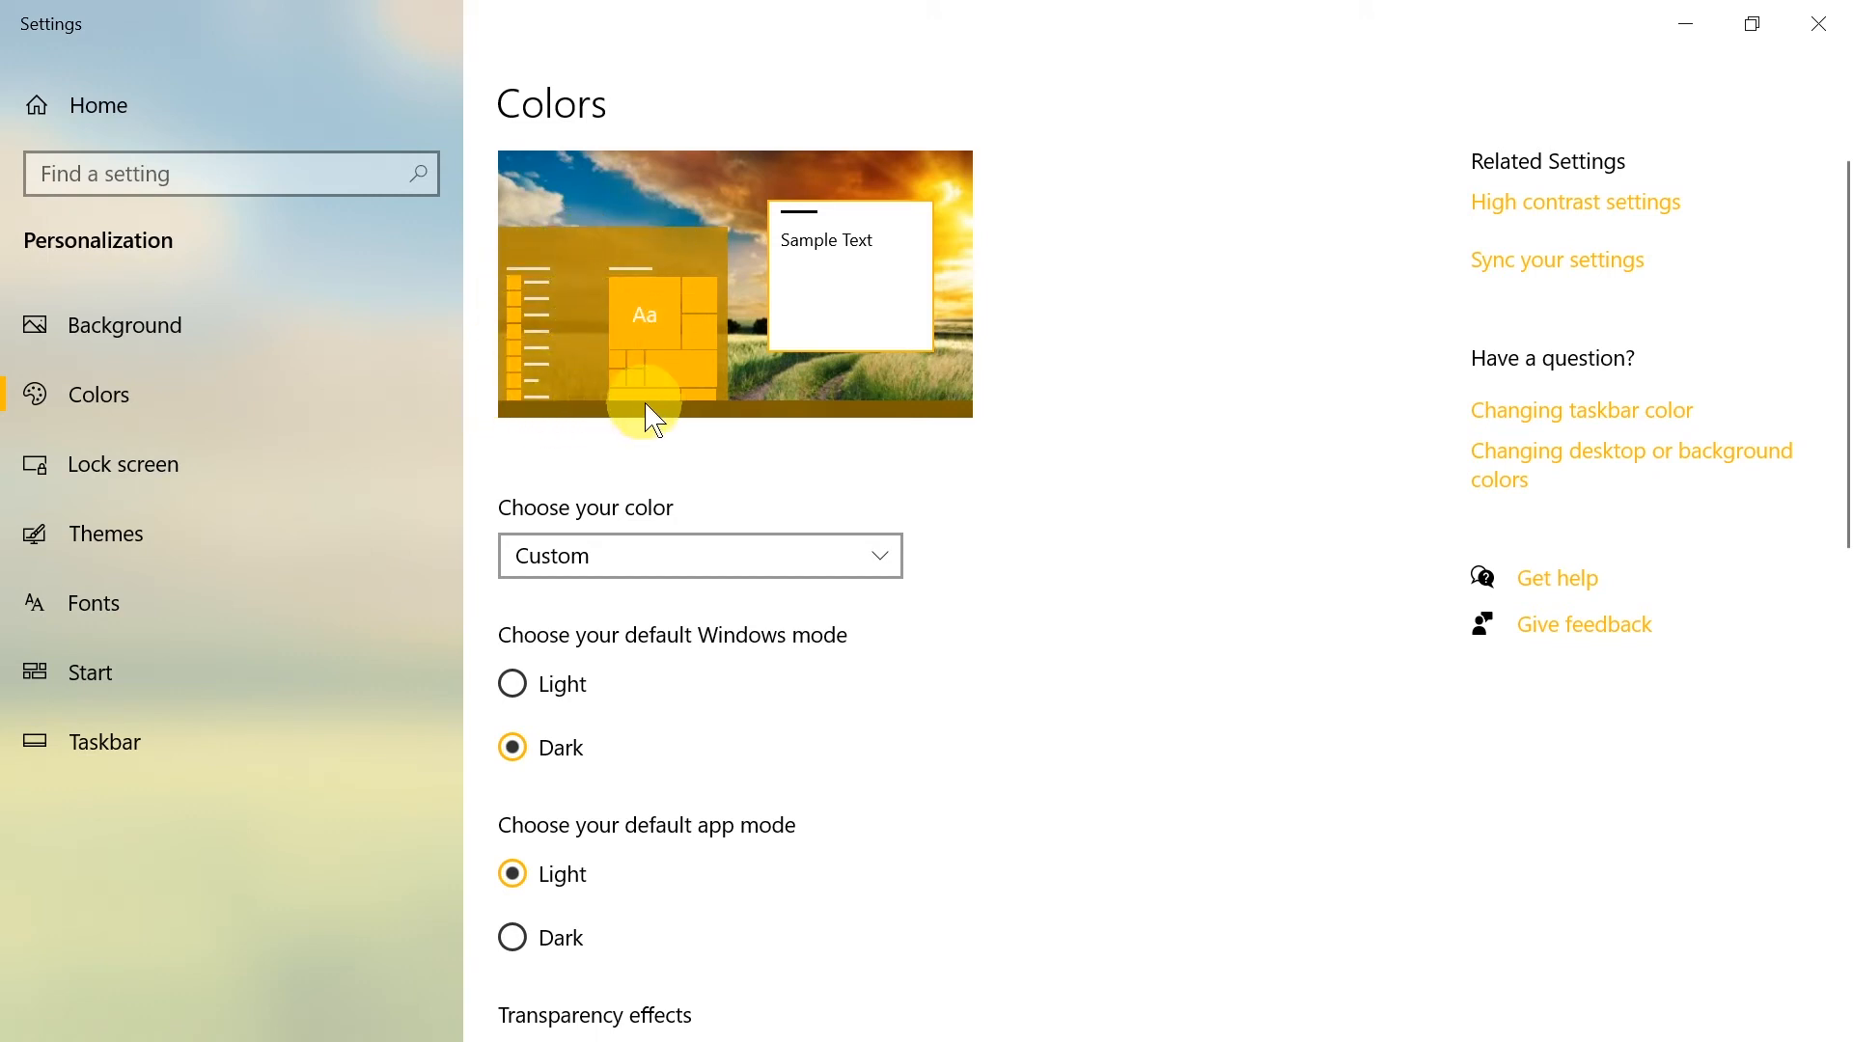
{"action": "mouse_move", "coordinate": [865, 430]}
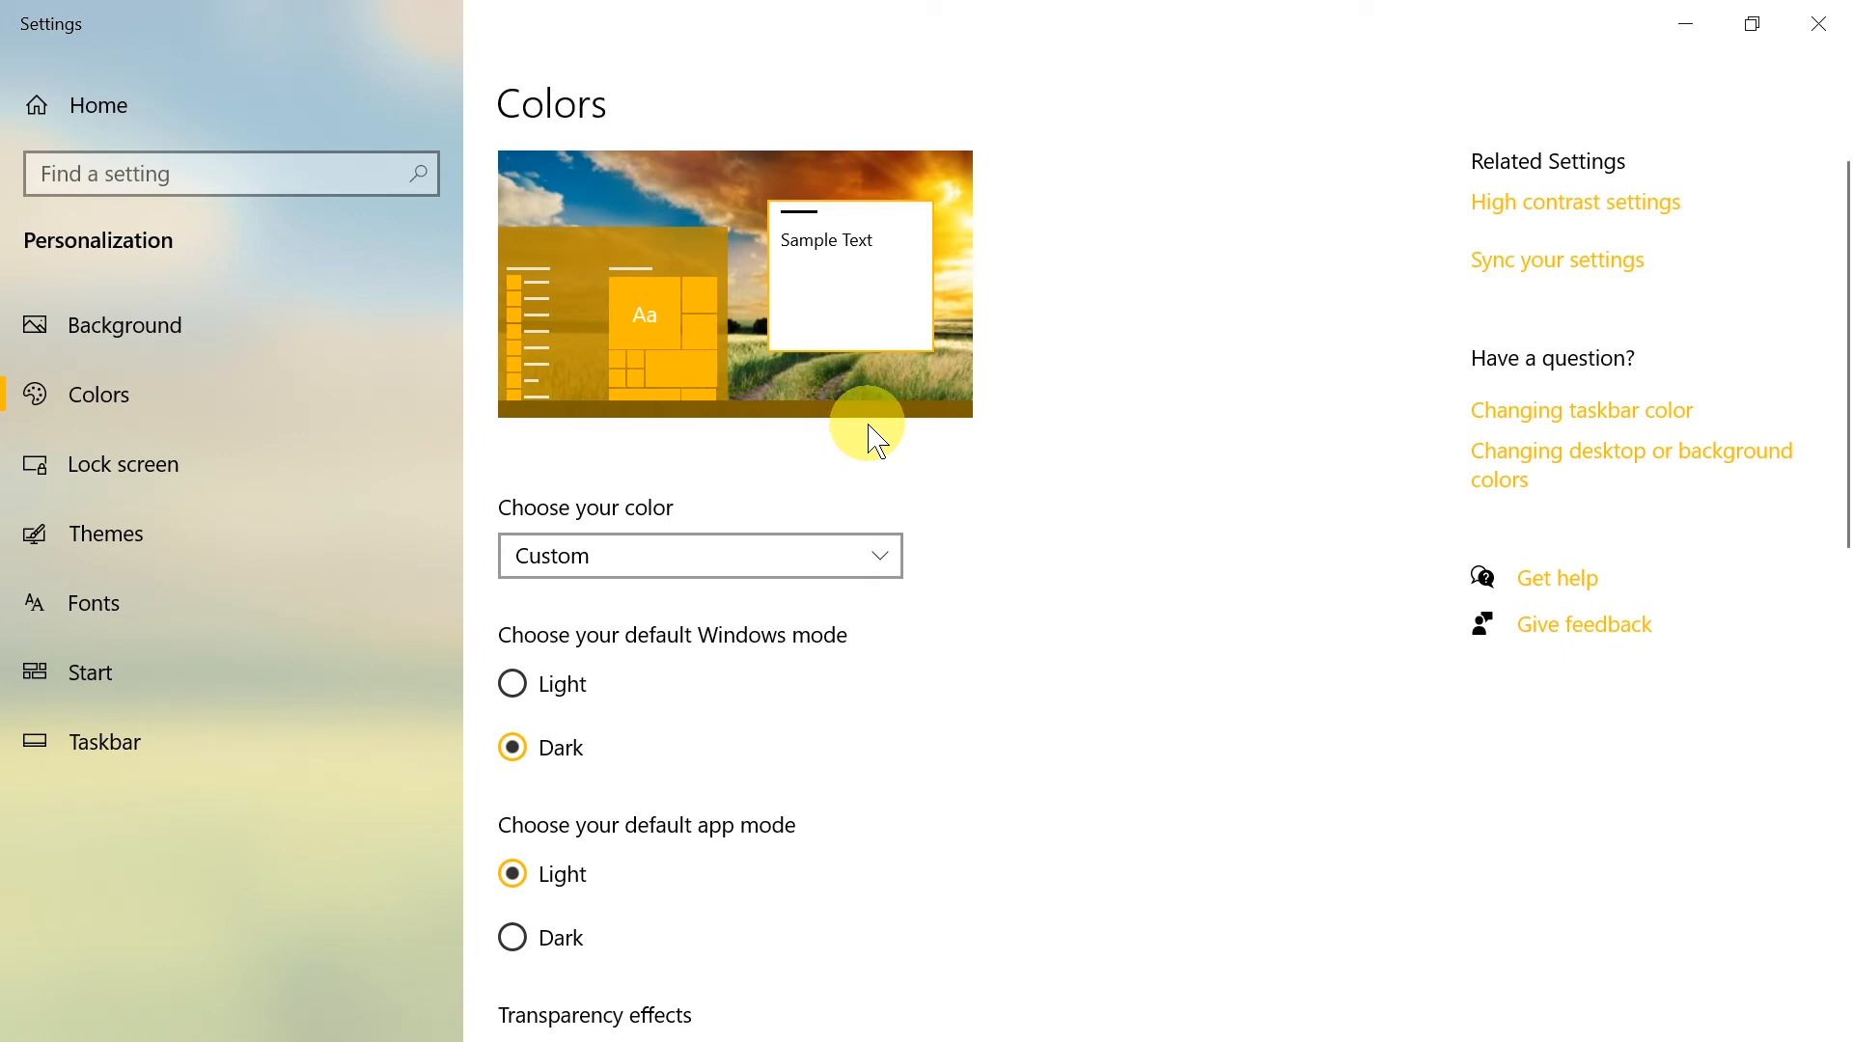
{"action": "mouse_move", "coordinate": [897, 405]}
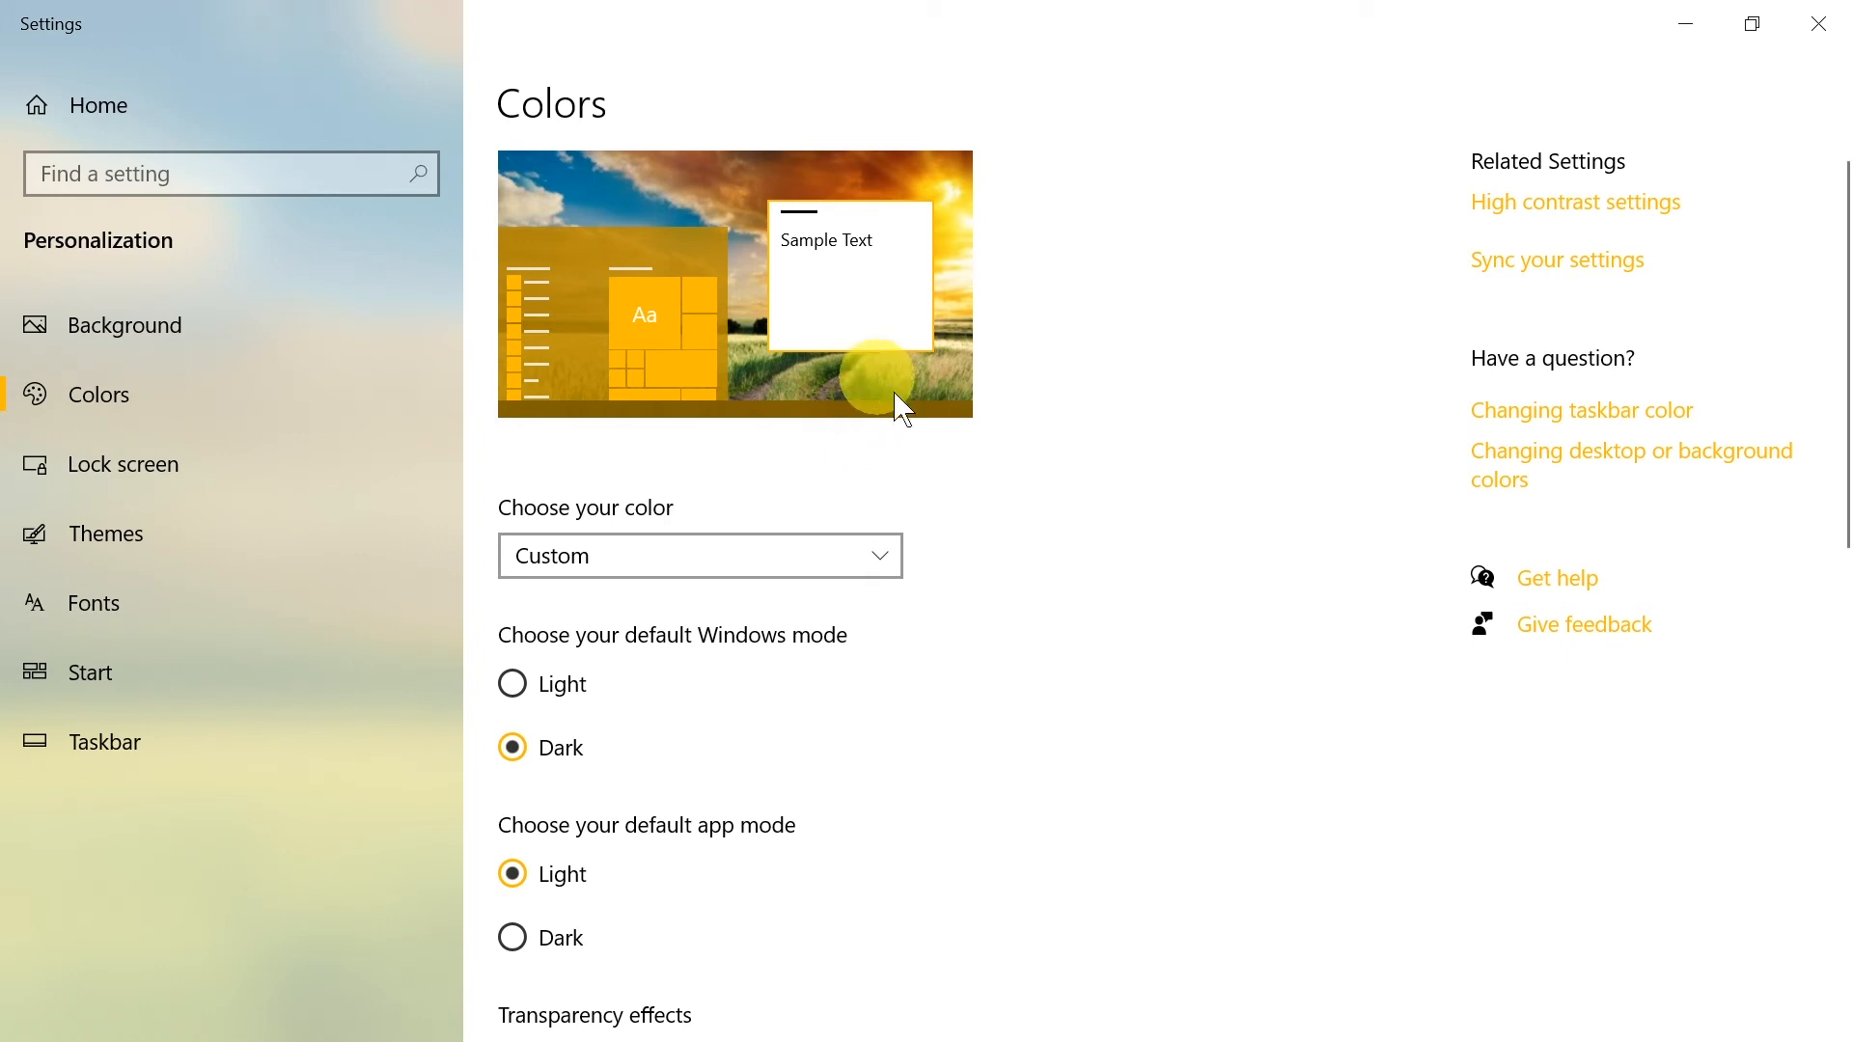
{"action": "scroll", "scroll_direction": "down", "scroll_amount": 3}
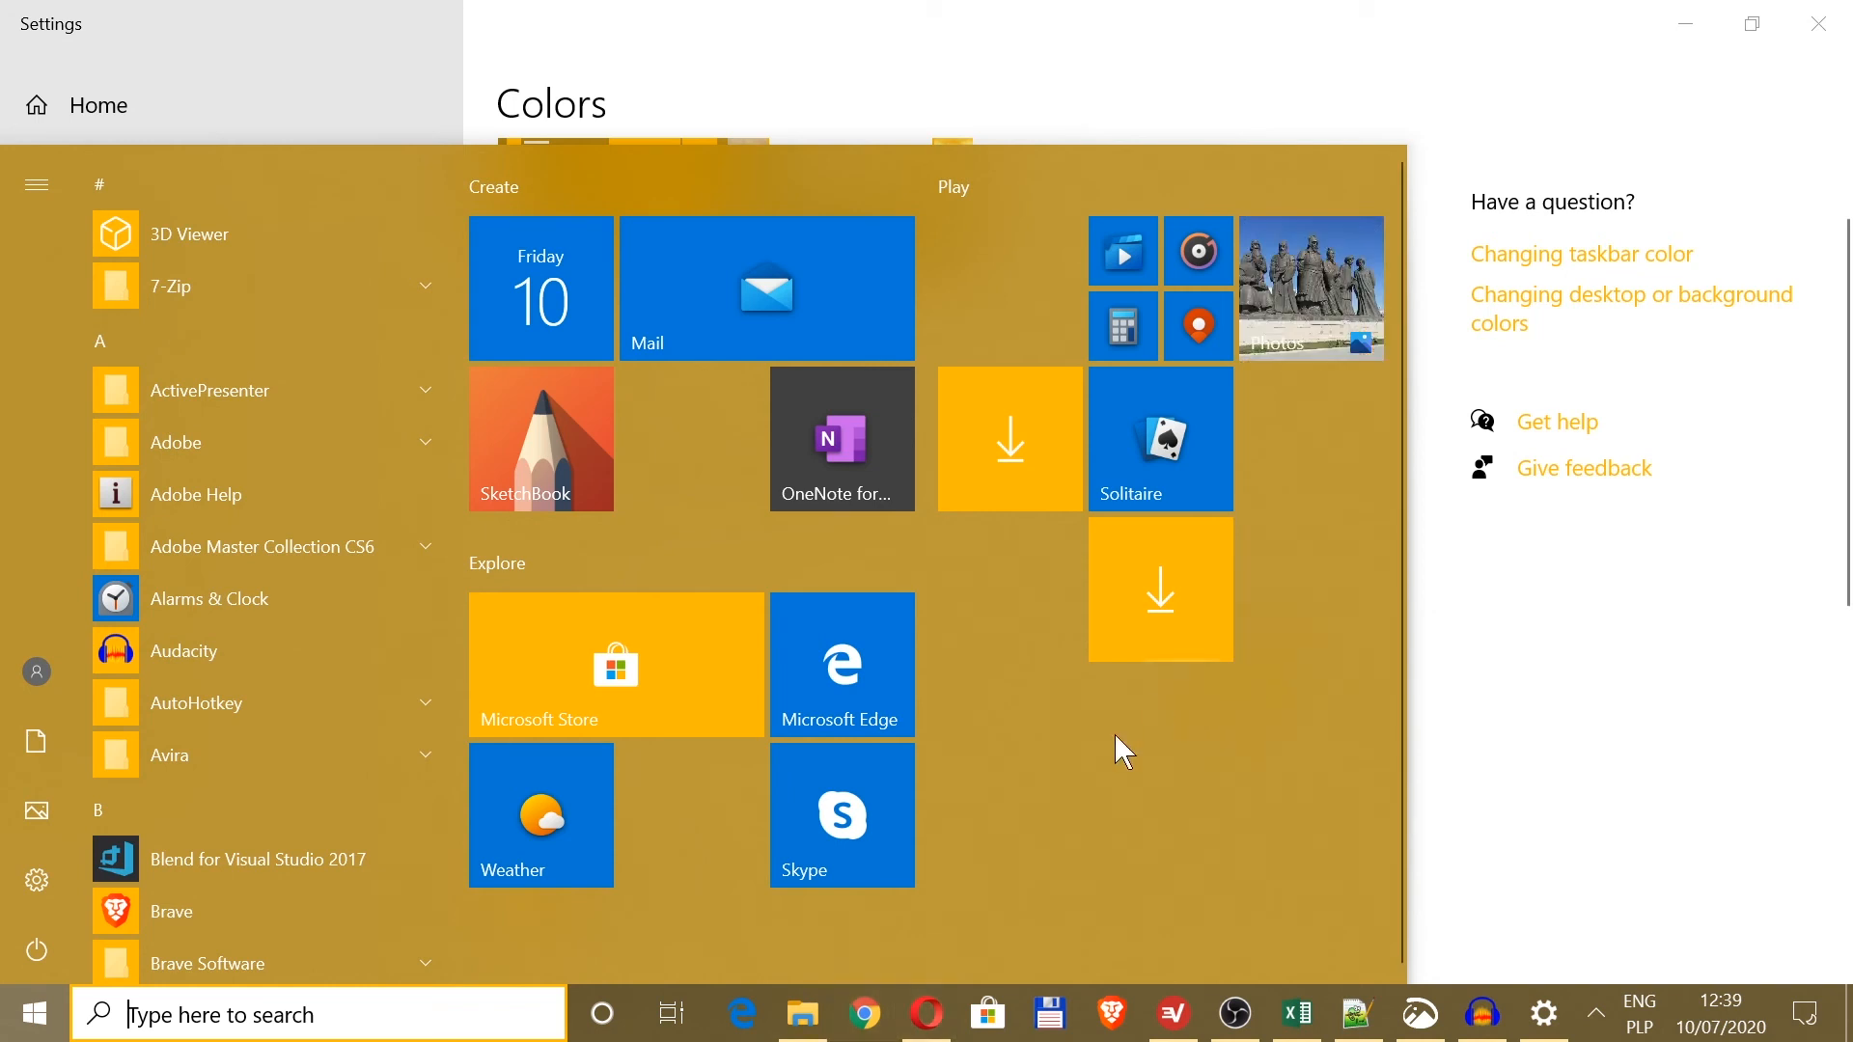
{"action": "mouse_move", "coordinate": [11, 340]}
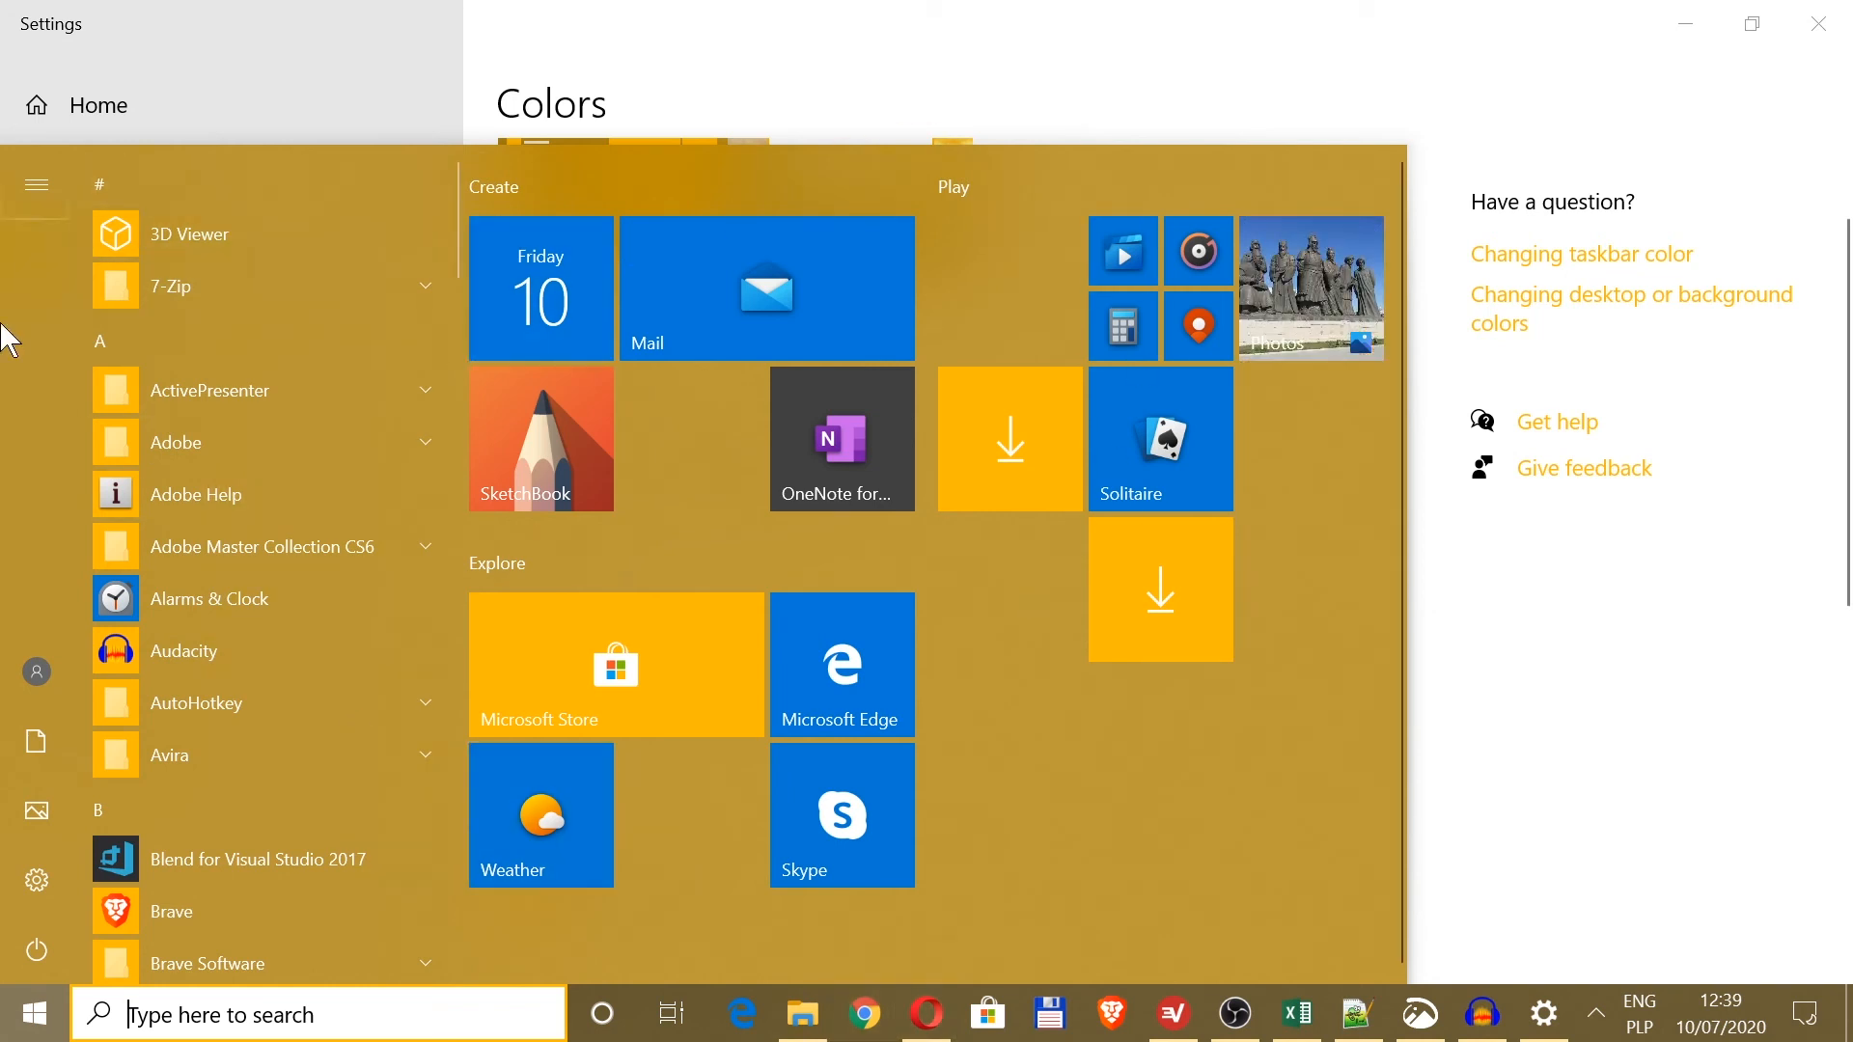